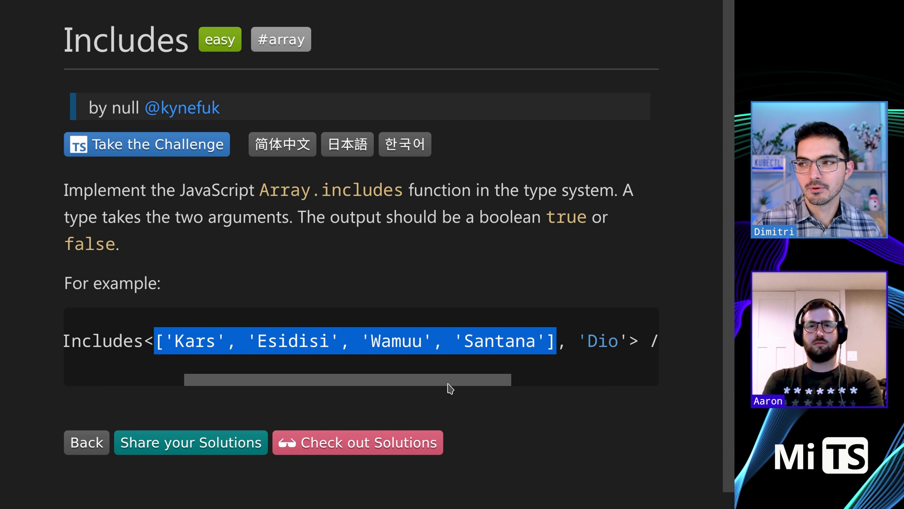
Focus the editor on the Includes stub and review the surrounding test cases.
scroll(right, 3)
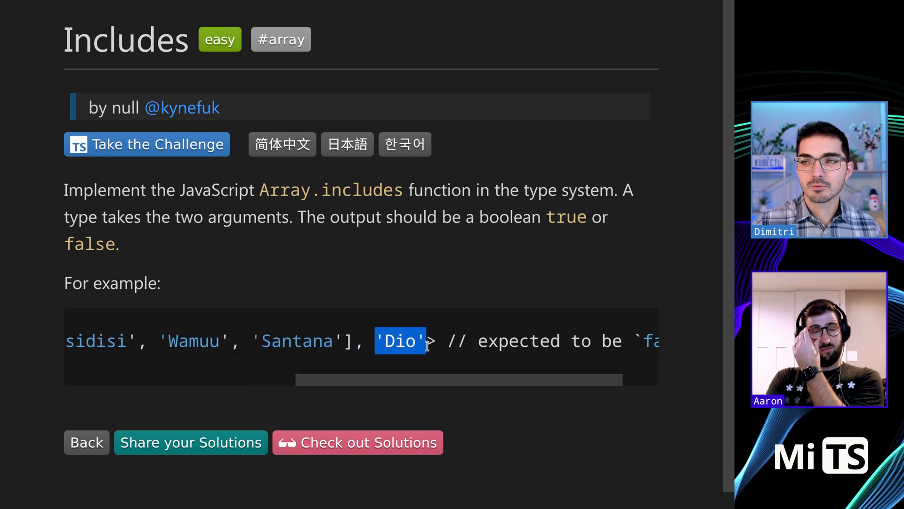
mouse_move(282, 321)
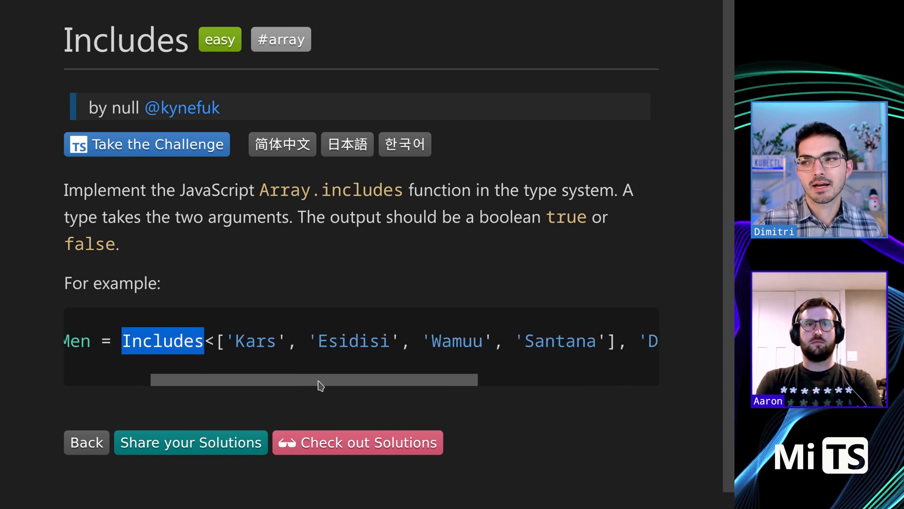
click(147, 143)
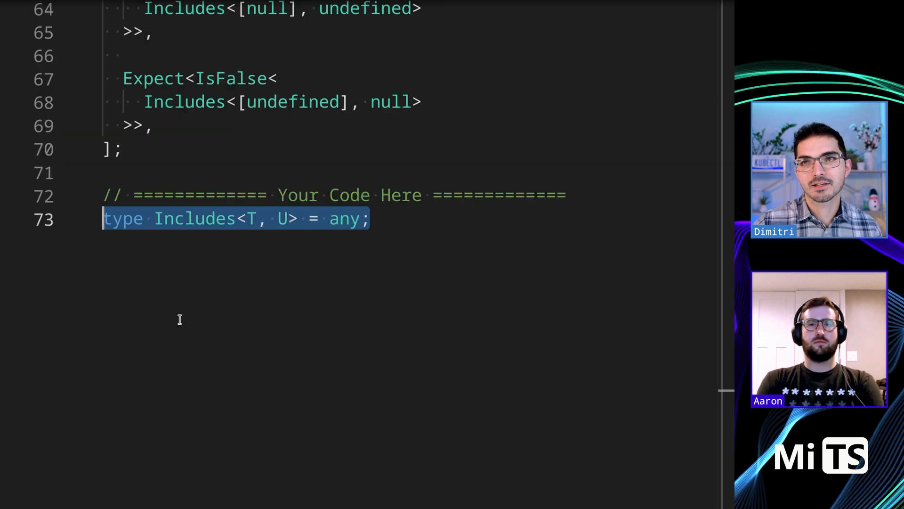
scroll(up, 3)
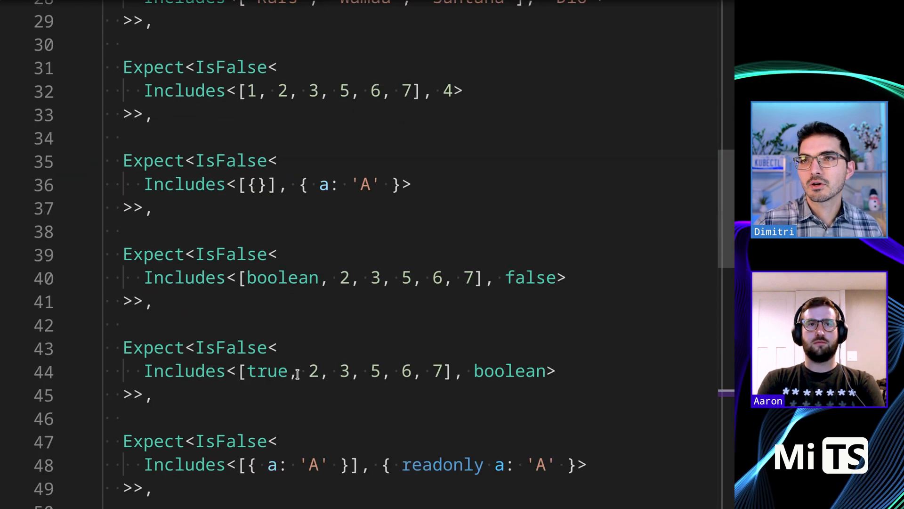
scroll(up, 3)
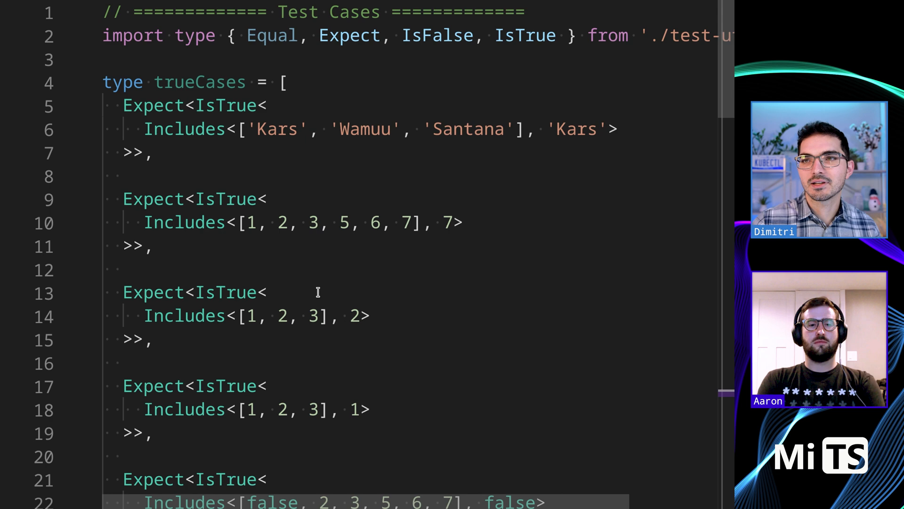
scroll(down, 3)
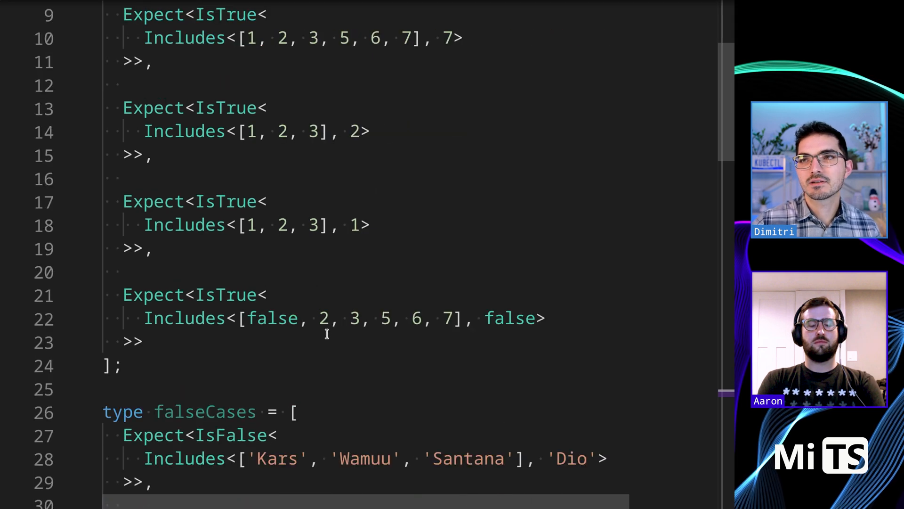
scroll(down, 3)
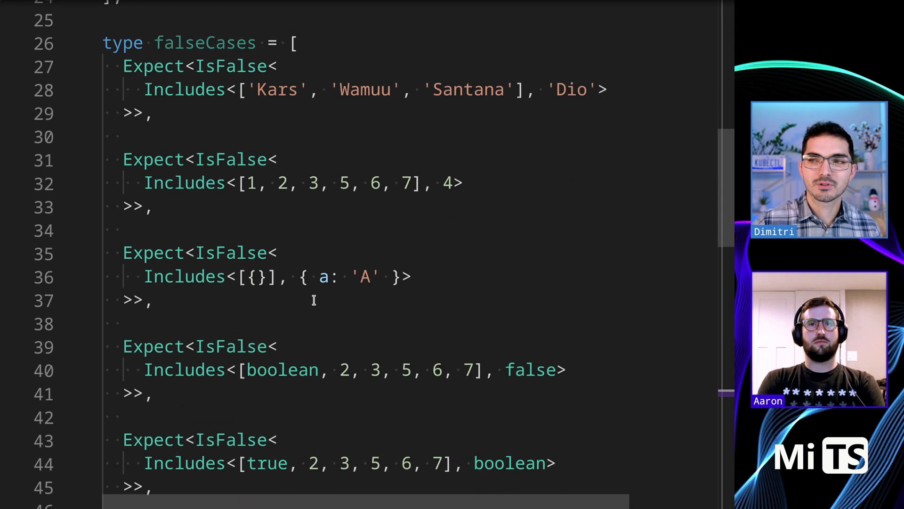
scroll(down, 3)
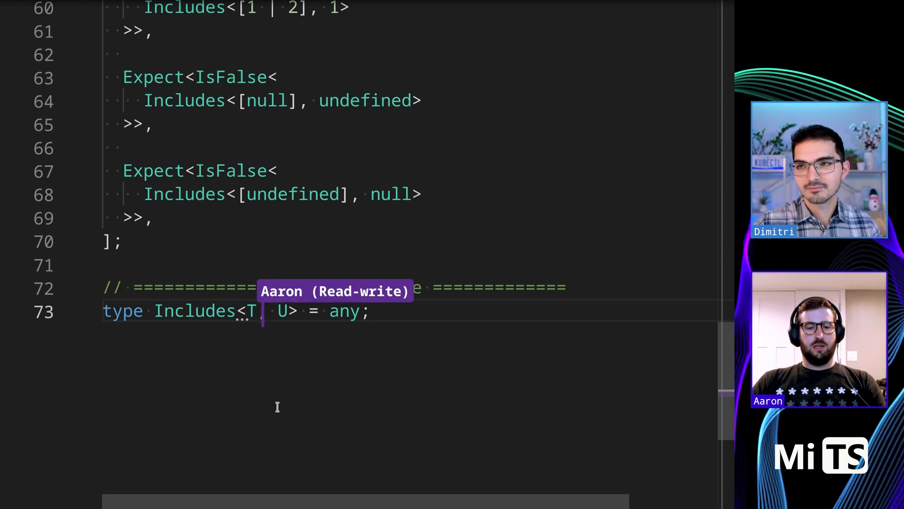
Constrain T with 'extends unknown[]' and begin the body as T[number] extends U.
text(ext)
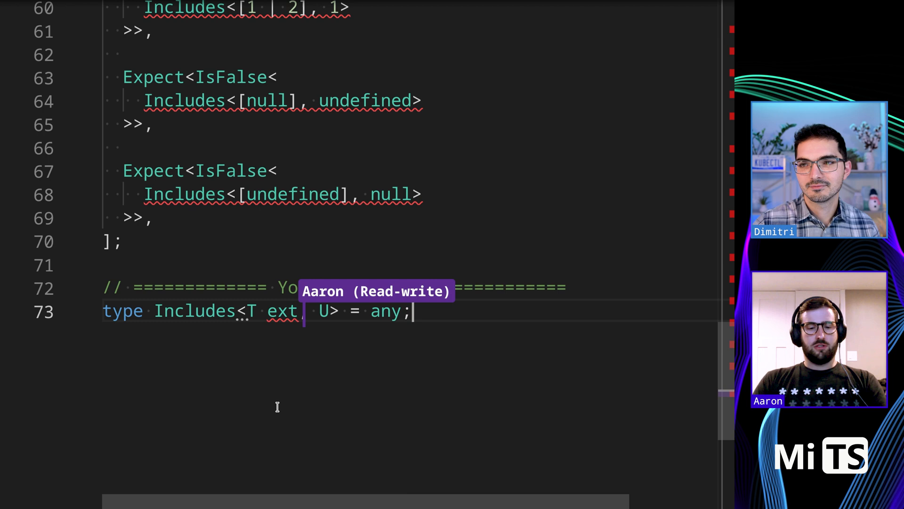
text(r)
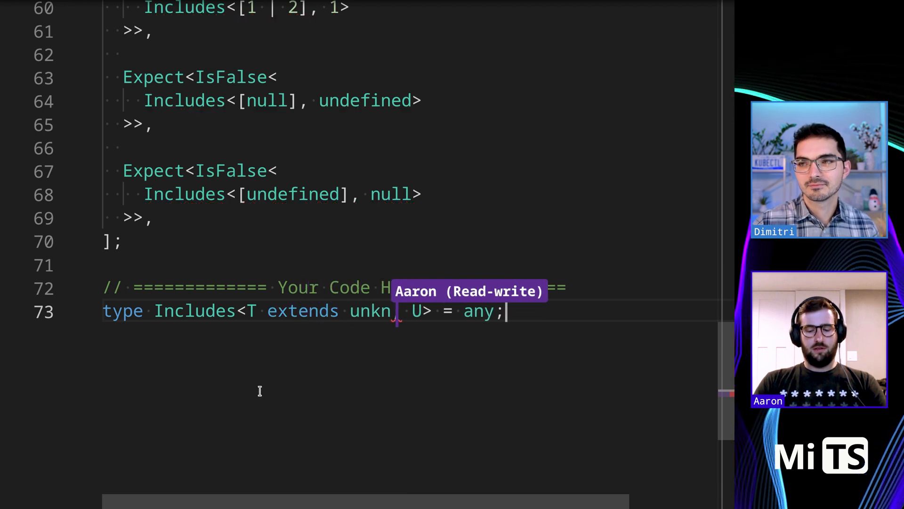
text(own[])
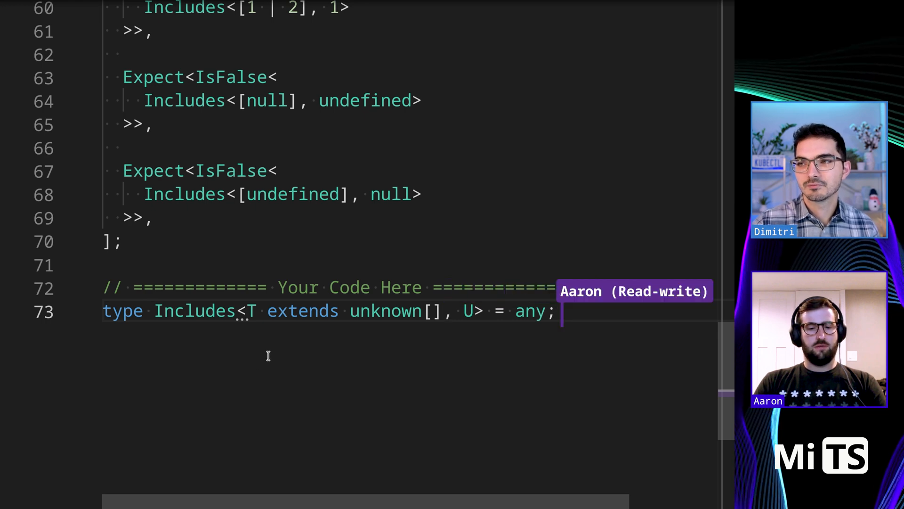
mouse_move(408, 323)
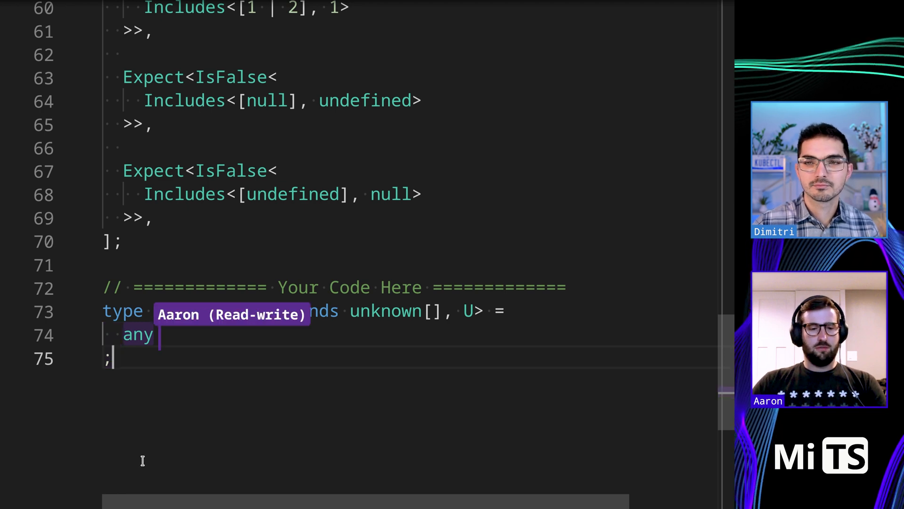
text(U)
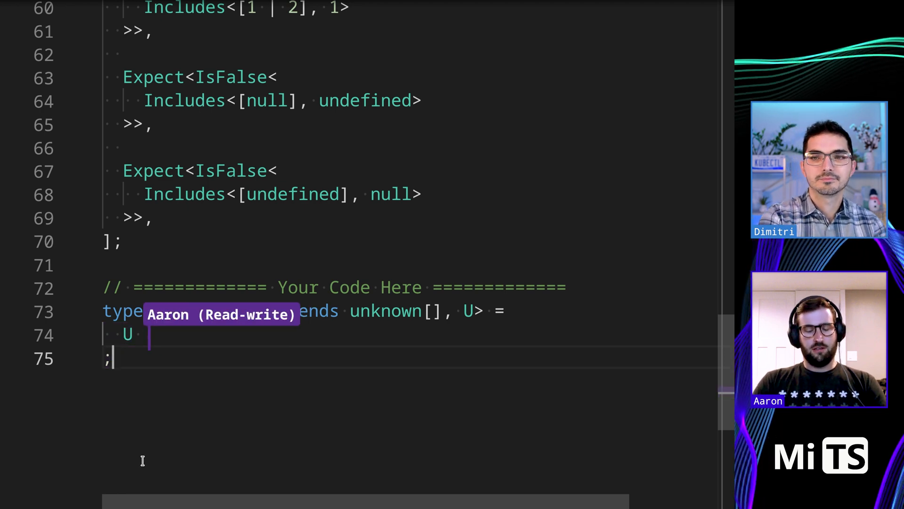
text(in T)
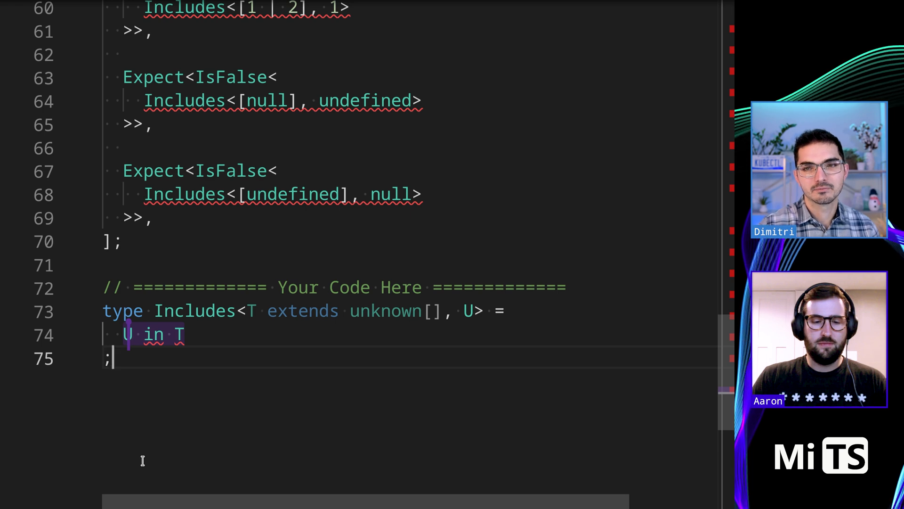
text(T[number] extends U)
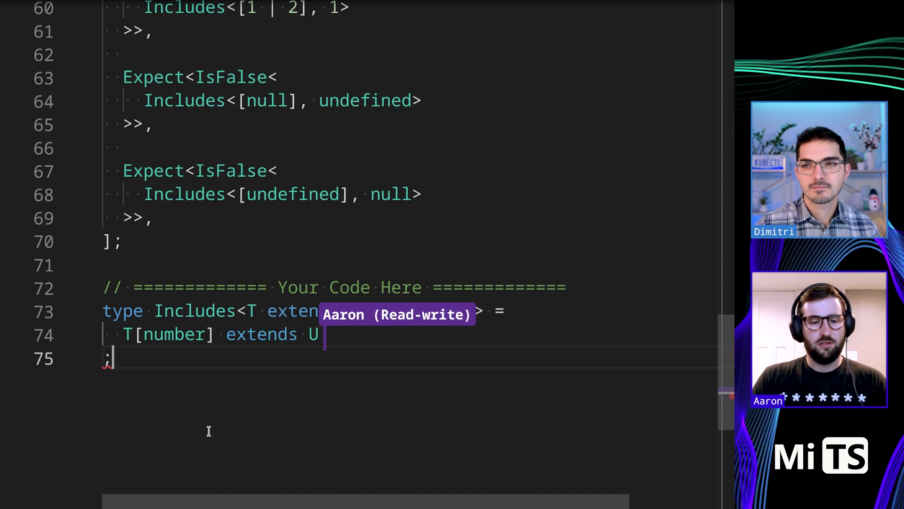
Complete the conditional T[number] extends U ? true : false and check which tests still fail.
text(unknown[], U)
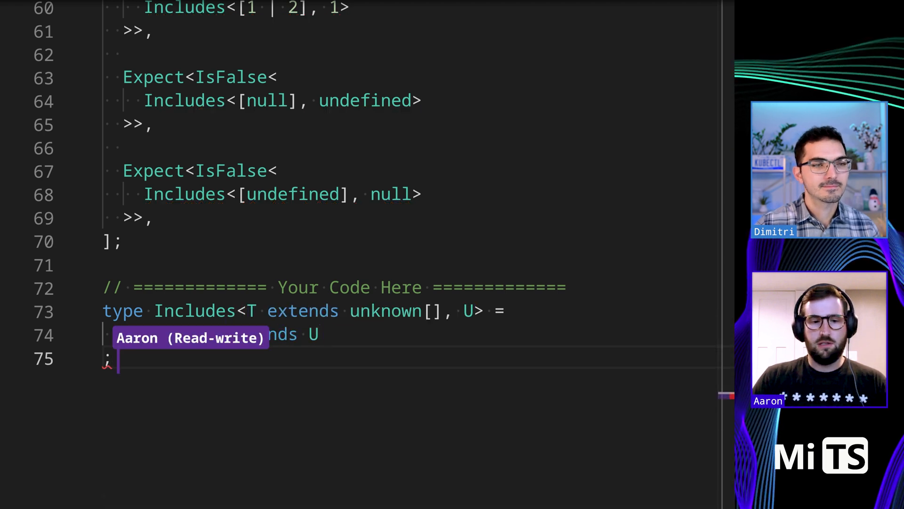
text(T[number] extends U ? true : false)
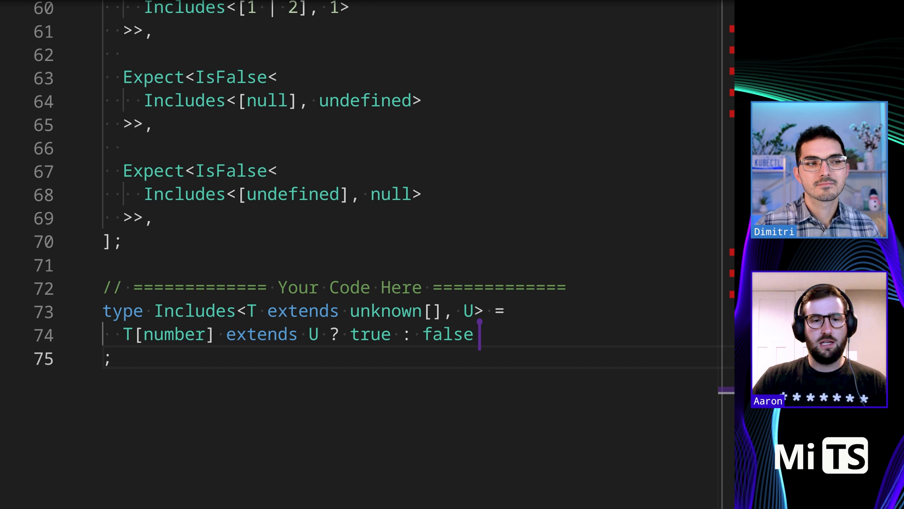
scroll(up, 3)
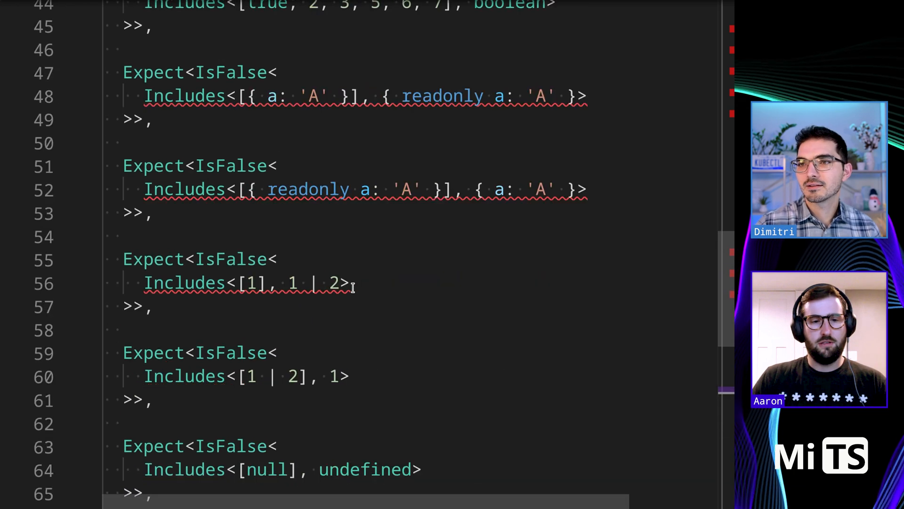
scroll(up, 3)
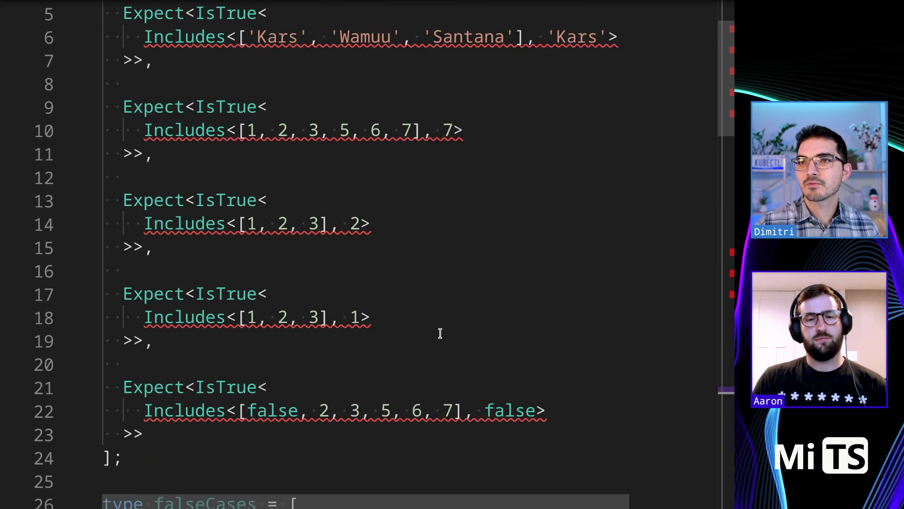
scroll(down, 3)
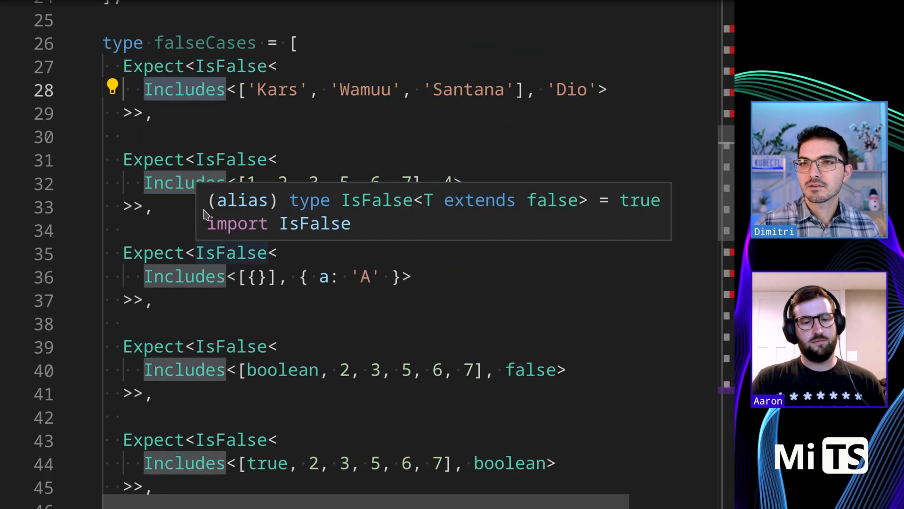
scroll(down, 3)
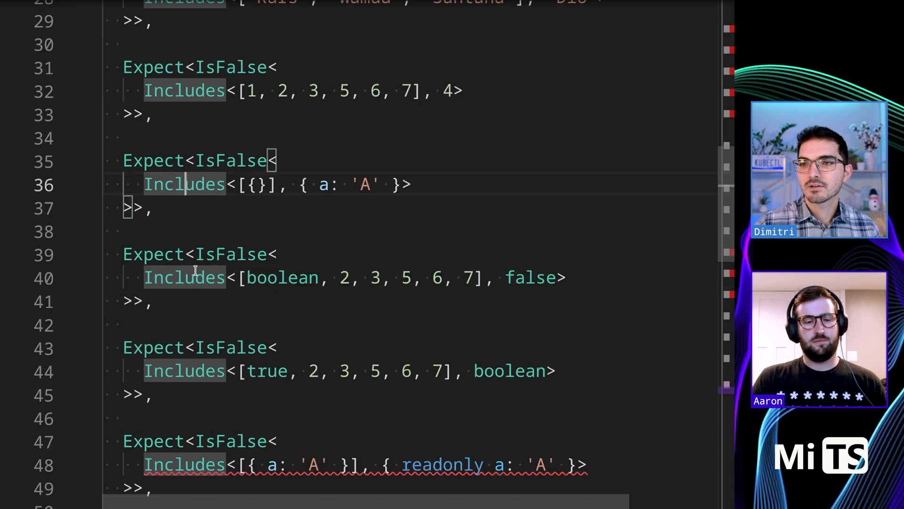
scroll(down, 3)
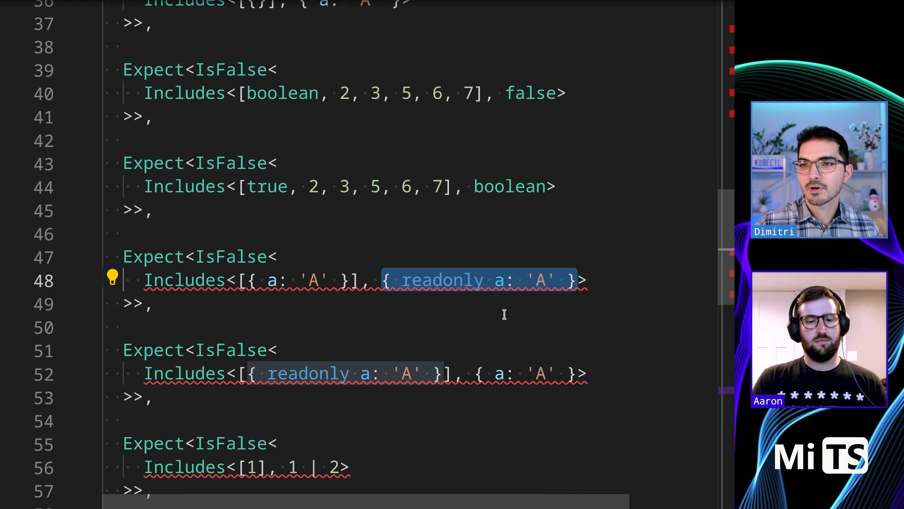
scroll(down, 3)
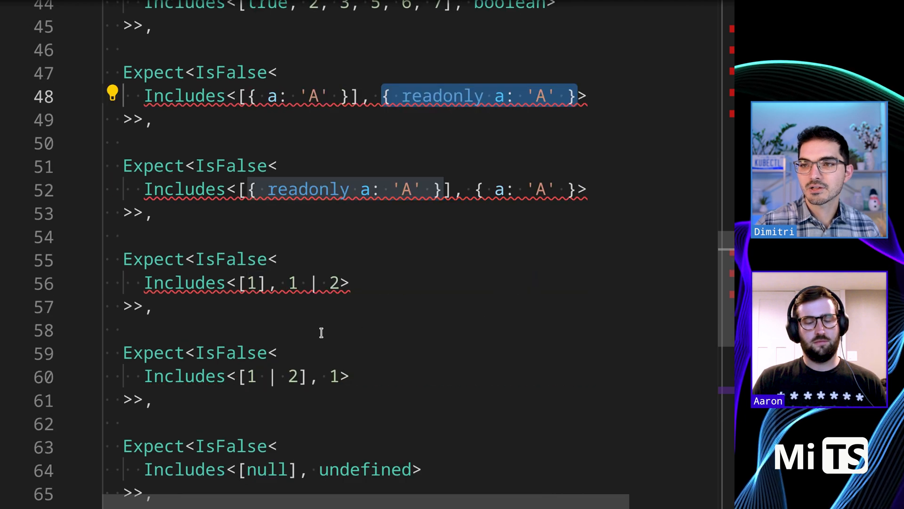
scroll(down, 3)
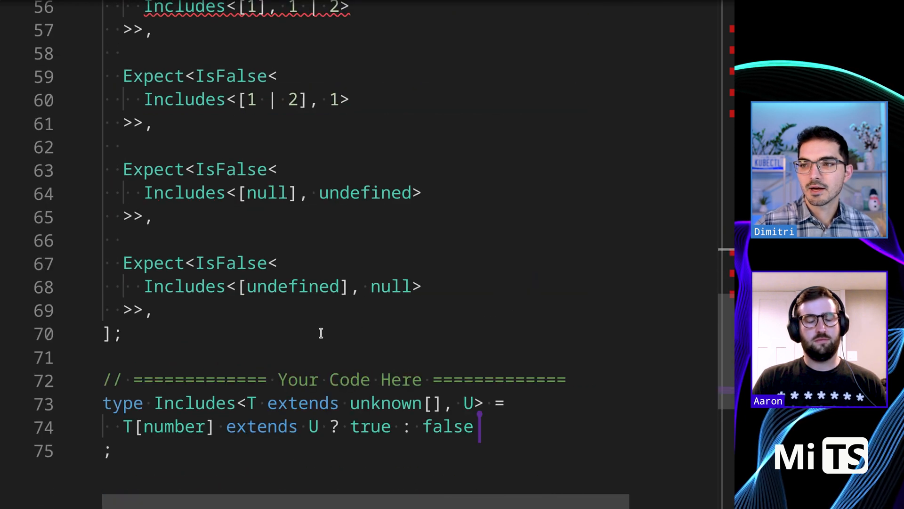
scroll(down, 3)
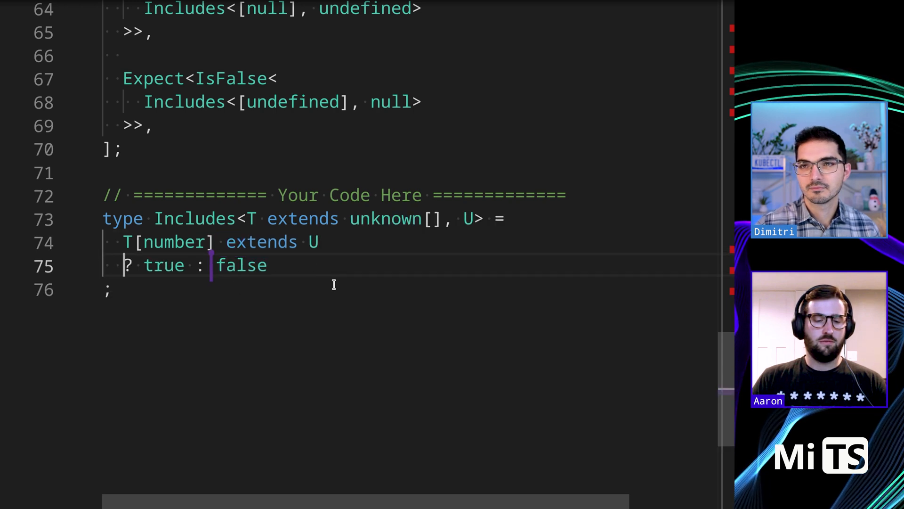
Rewrite the condition as T extends [infer Head, ...infer Tail] with true and false on separate lines.
key(Enter)
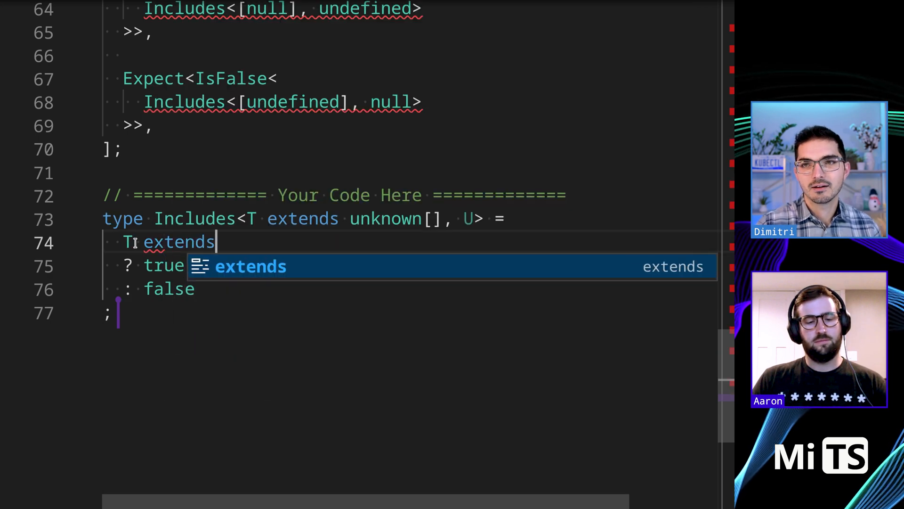
text([...infer Tail)
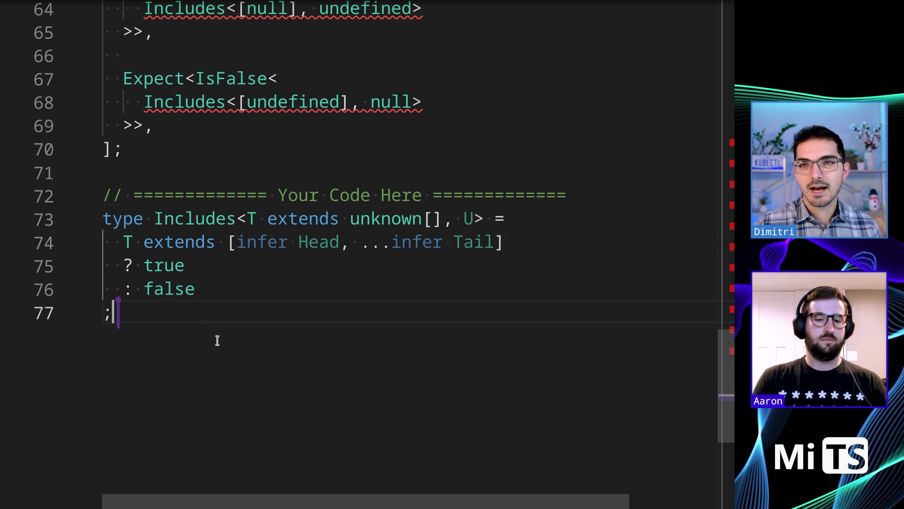
double_click(317, 242)
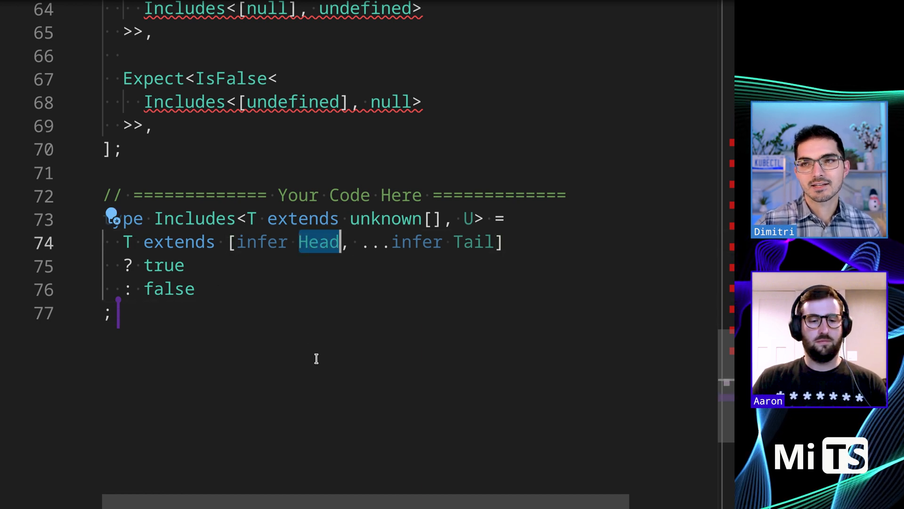
mouse_move(325, 361)
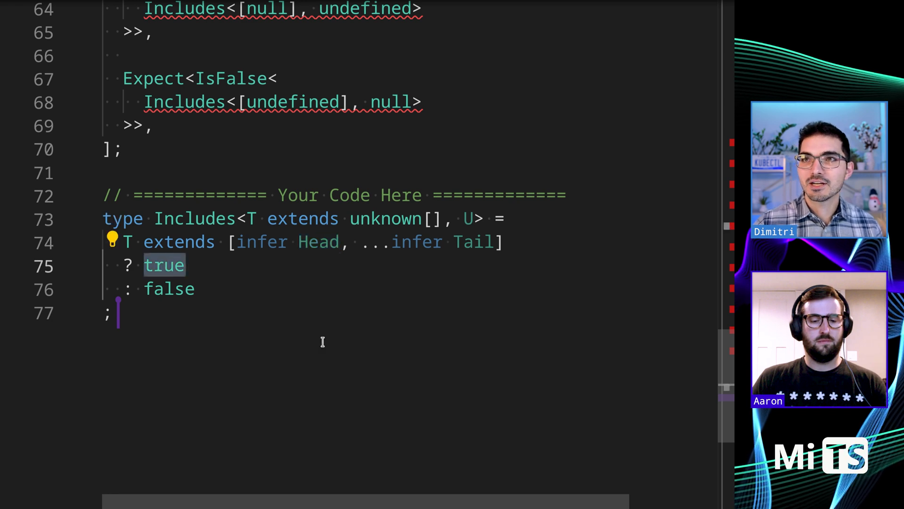
scroll(up, 3)
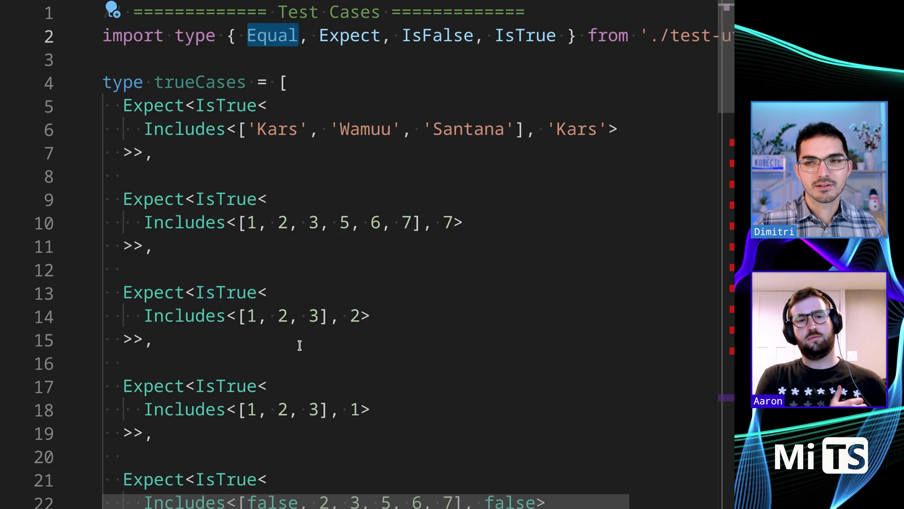
scroll(down, 3)
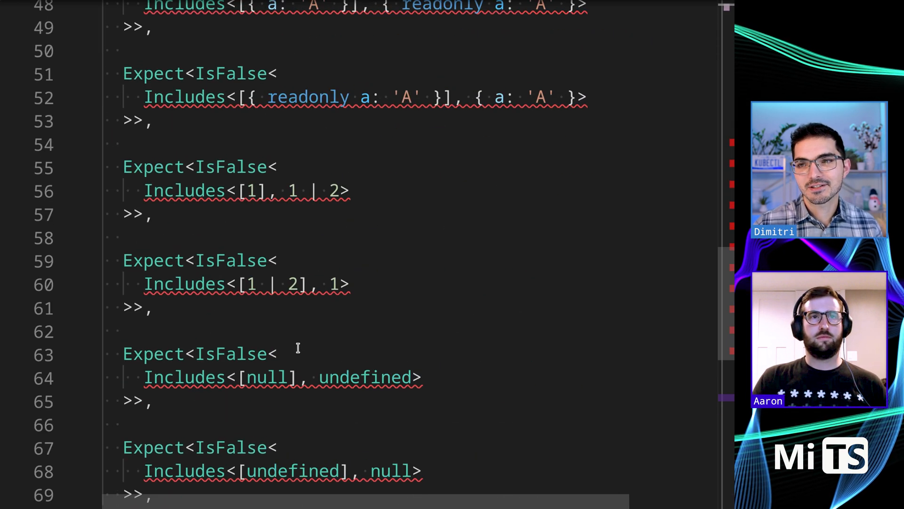
scroll(down, 3)
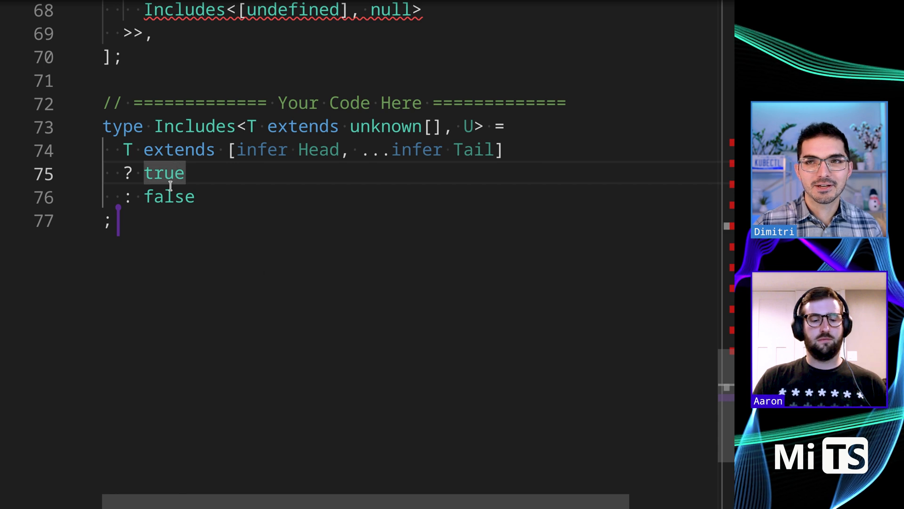
scroll(up, 3)
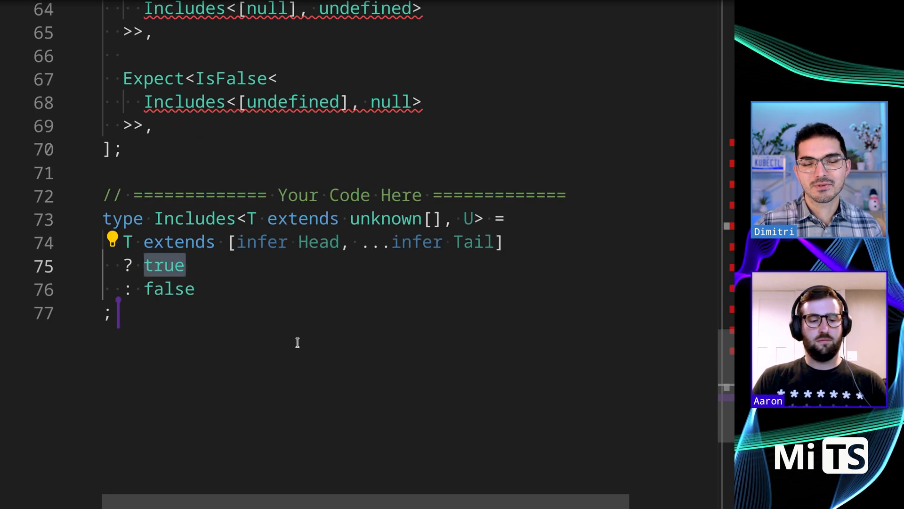
Replace the true branch with Equal<Head, U> extends true ? true : false.
text(Equal<Head, U>)
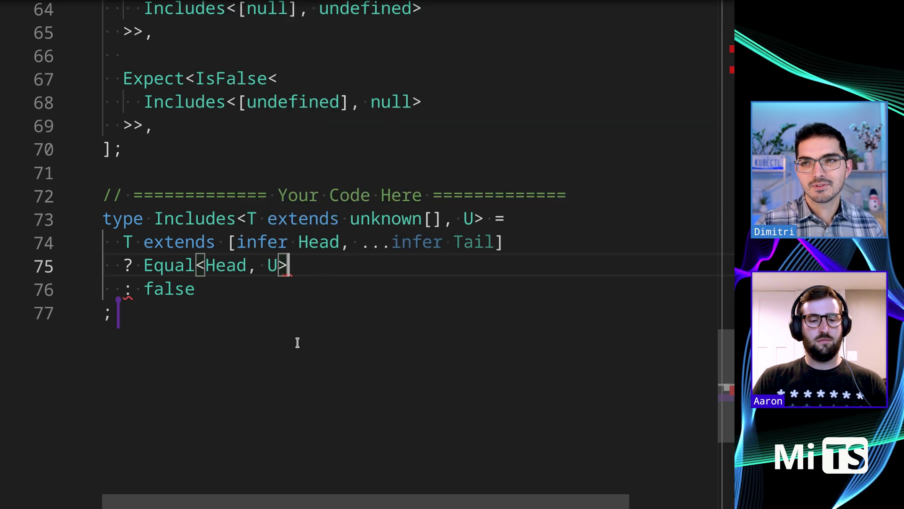
text(...)
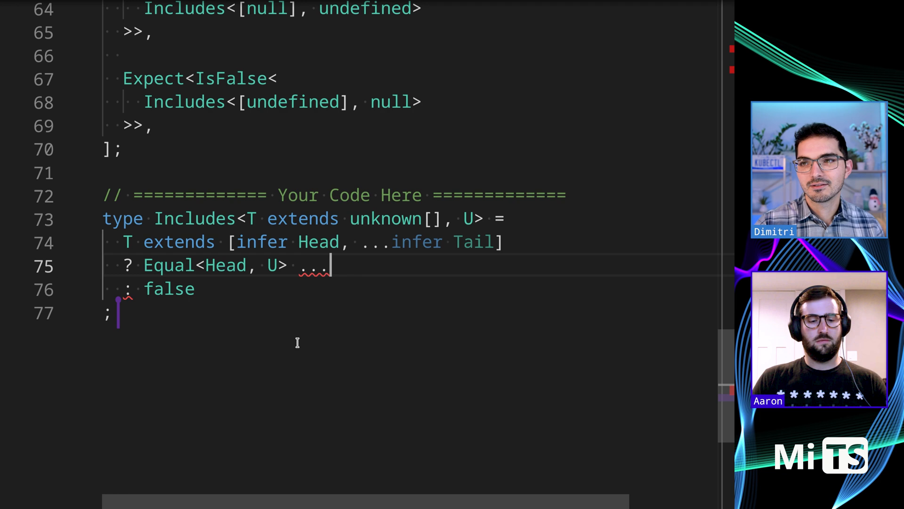
text(?)
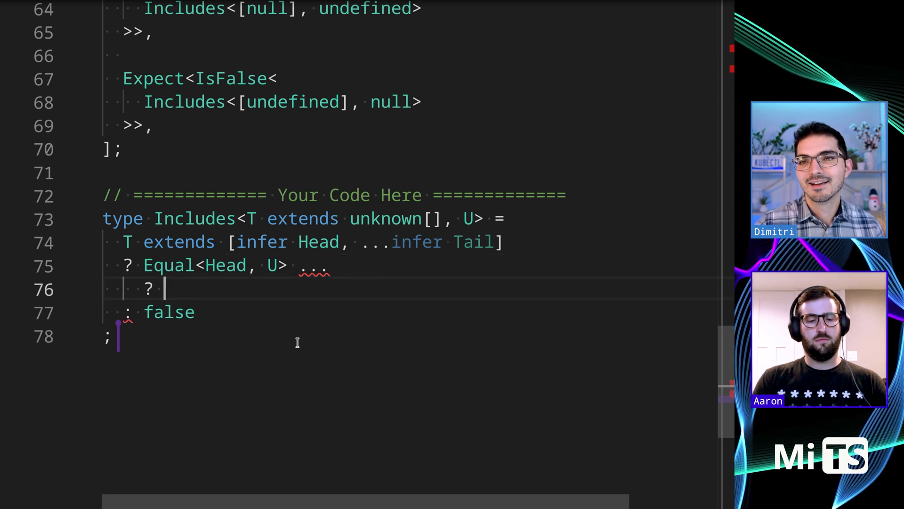
text(true)
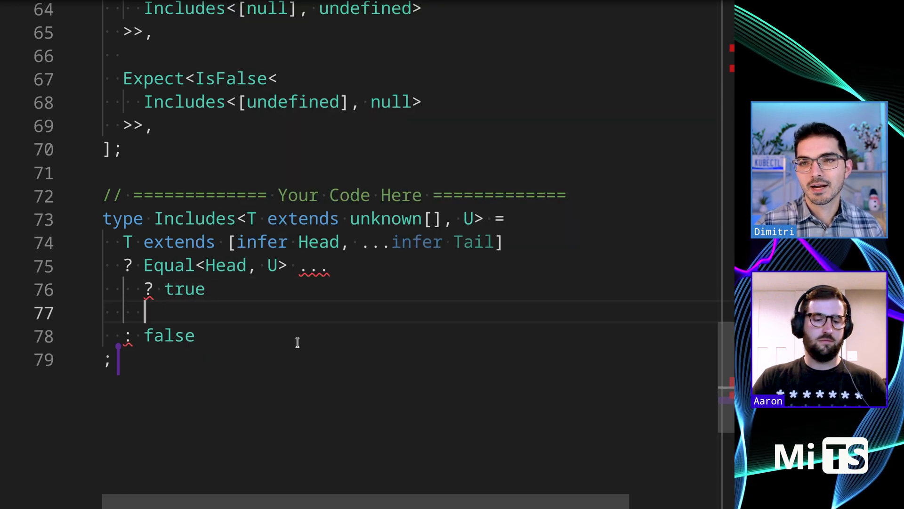
text(: false)
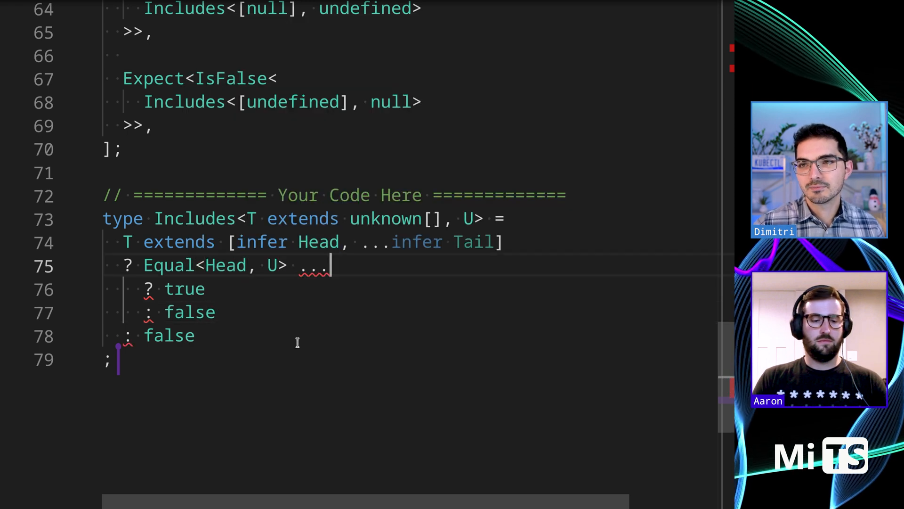
text(extends true)
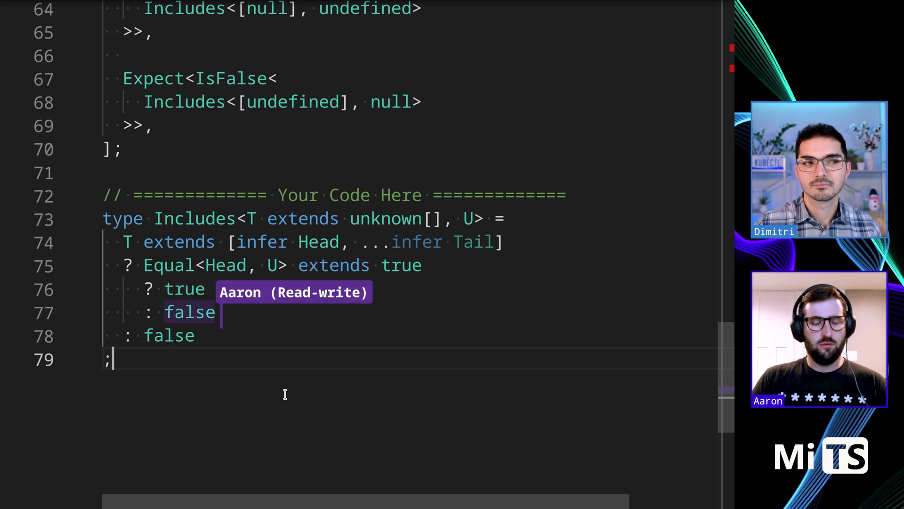
mouse_move(148, 397)
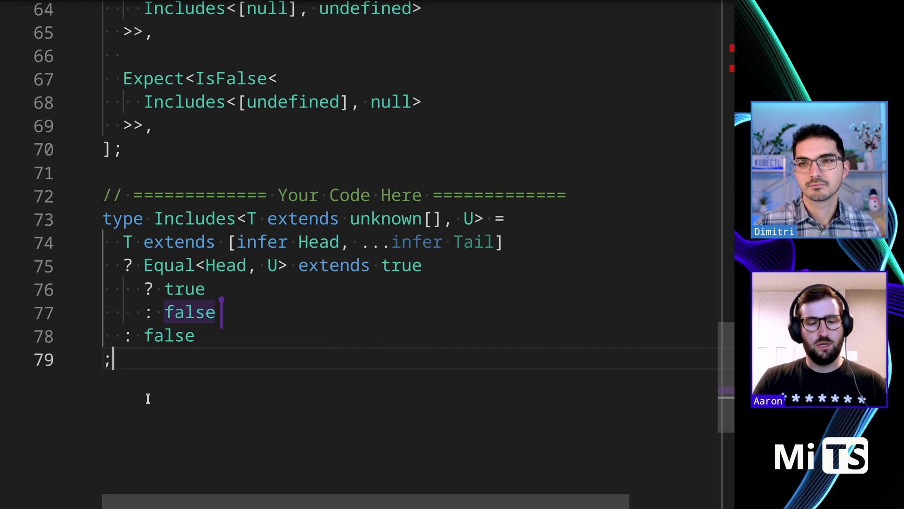
Make the inner false branch recurse as Includes<Tail, U>.
text(Includes)
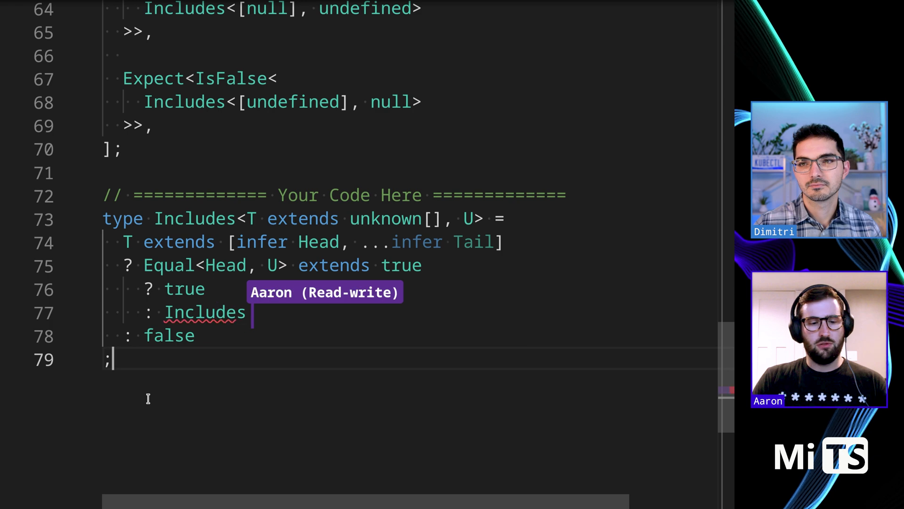
text(<Tai)
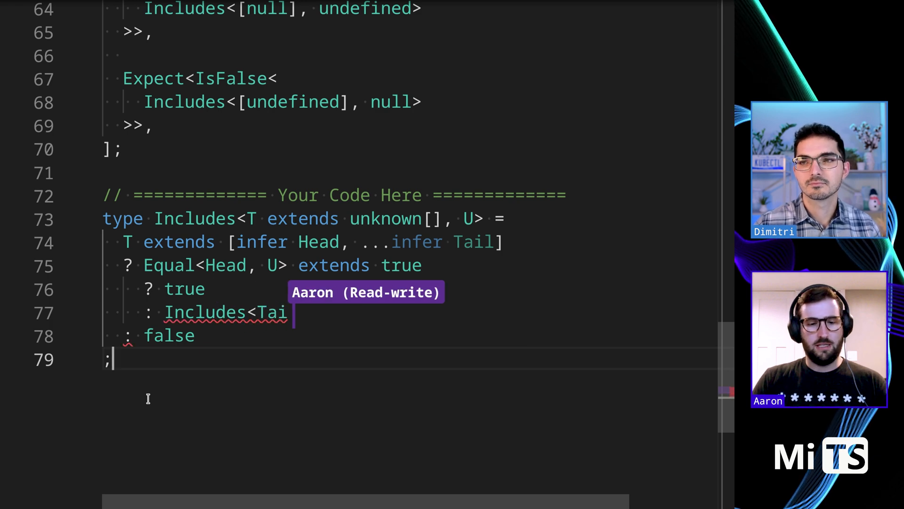
text(l)
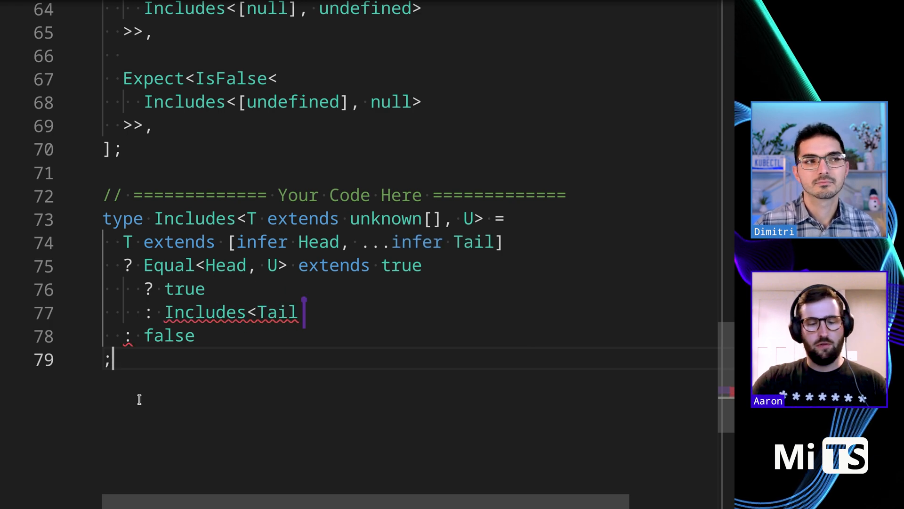
text(, U>)
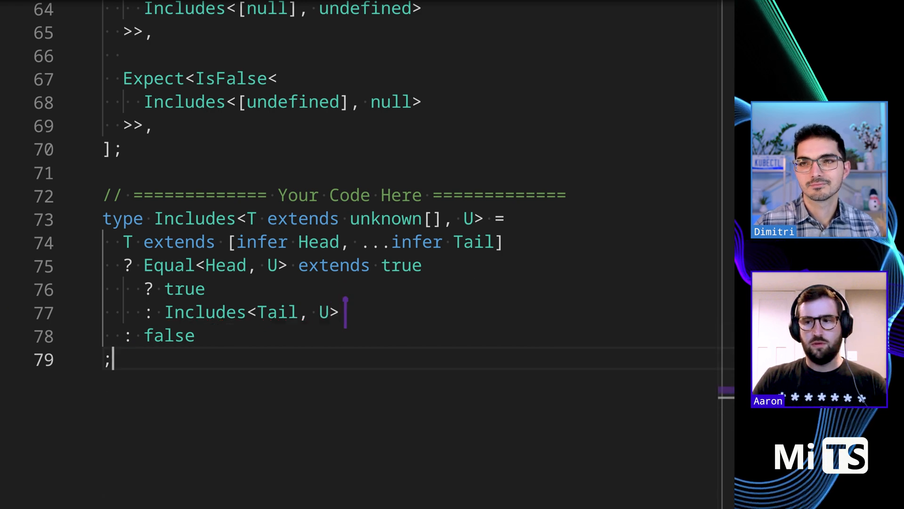
Verify the tests pass, then add blank lines after the Includes type's closing semicolon.
scroll(up, 3)
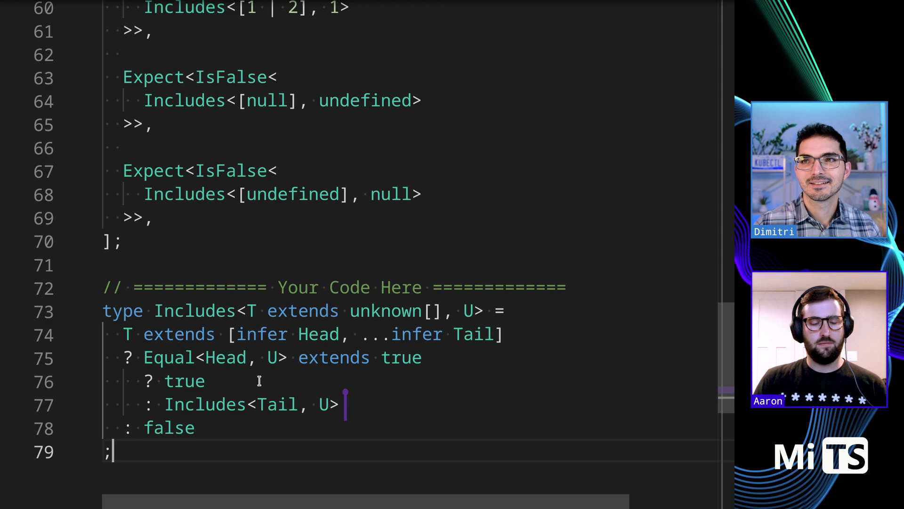
scroll(up, 3)
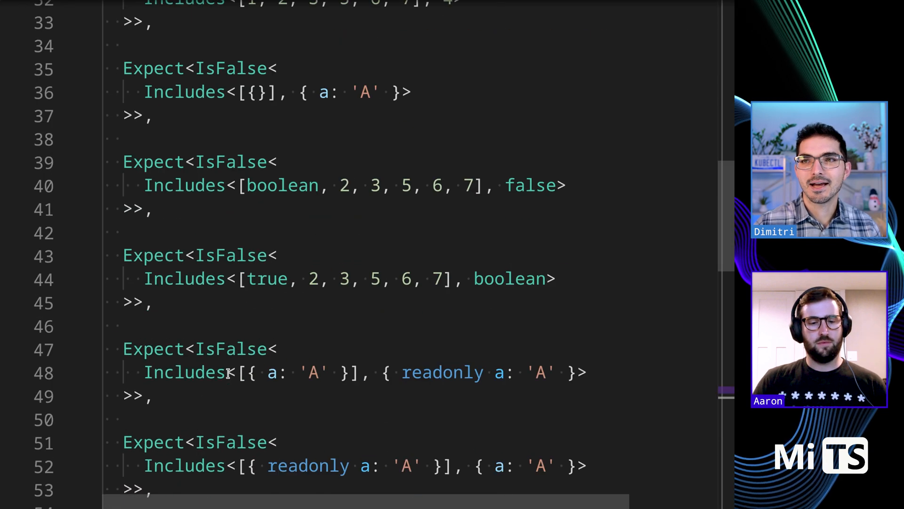
scroll(down, 3)
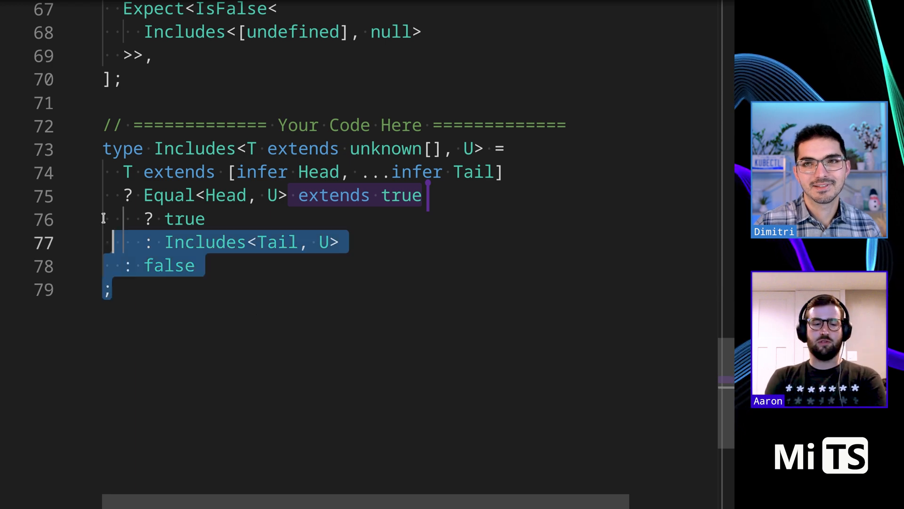
click(204, 304)
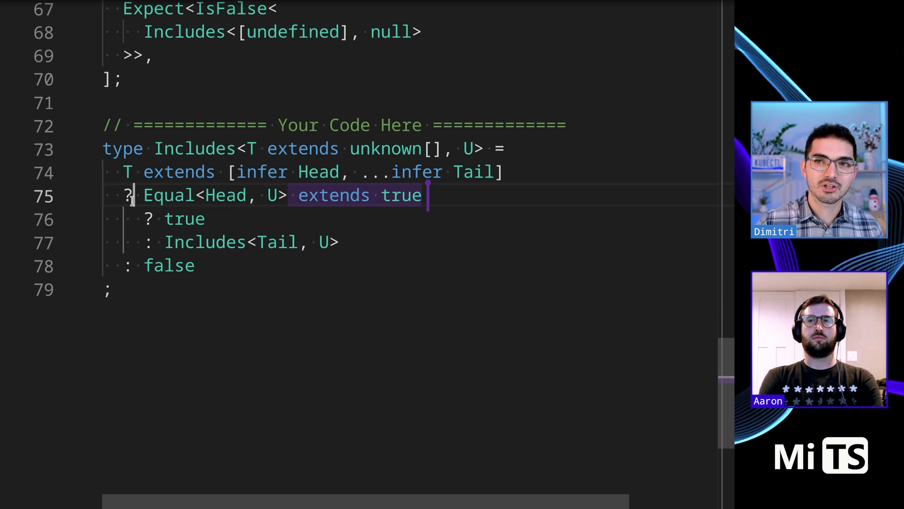
click(109, 289)
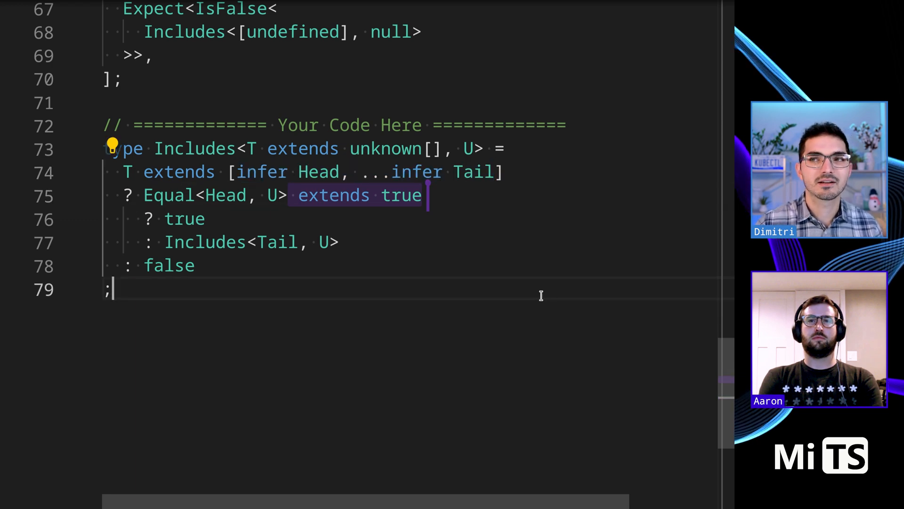
mouse_move(332, 392)
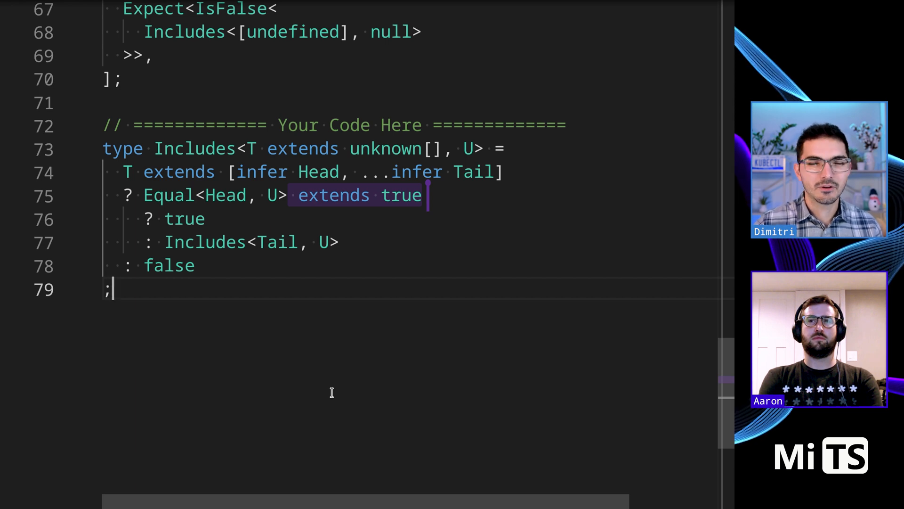
key(Enter)
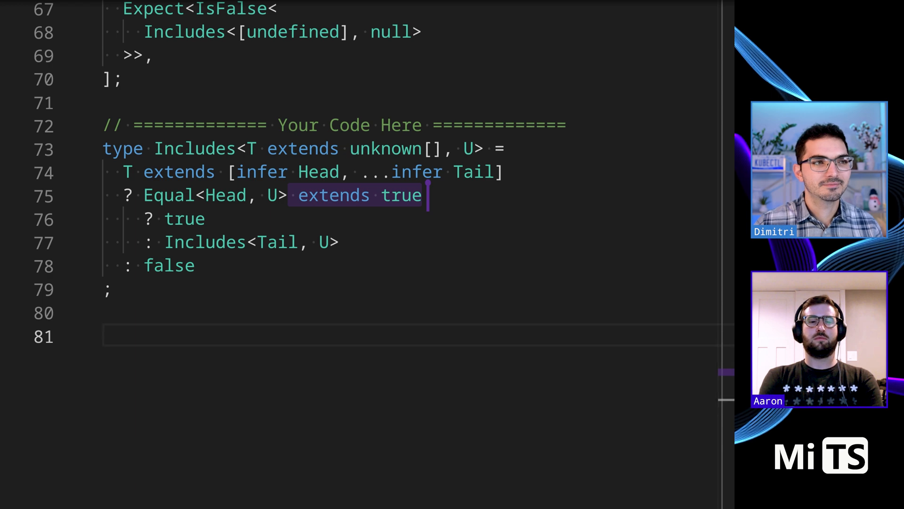
Review the Includes1 and Includes2 alternatives below and remove them, keeping only recursive Includes.
click(171, 312)
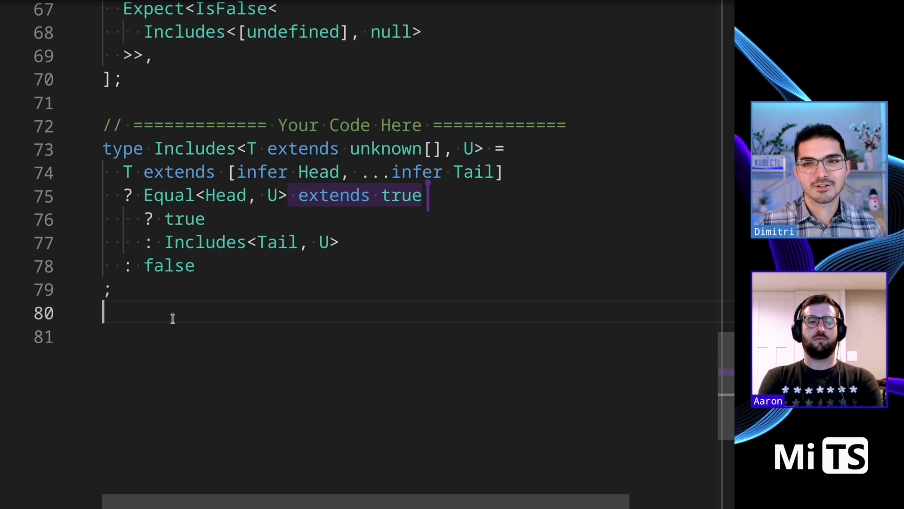
scroll(down, 3)
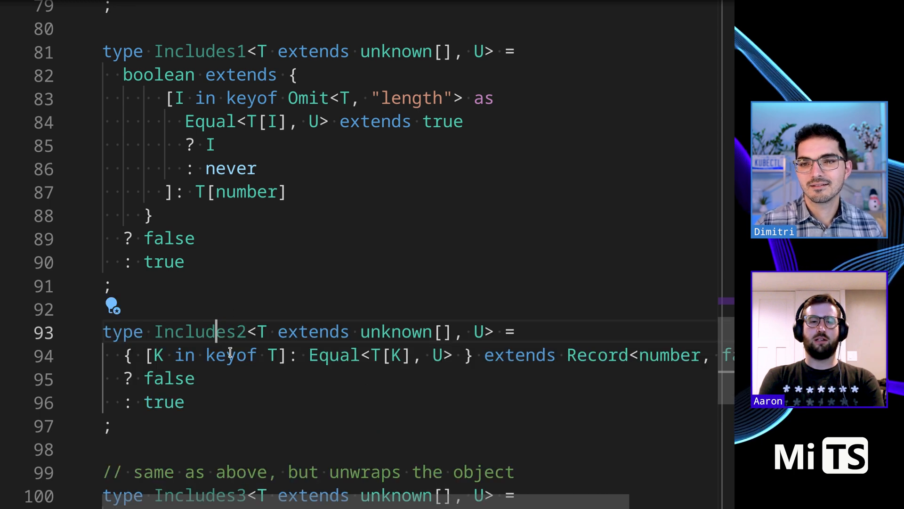
scroll(up, 3)
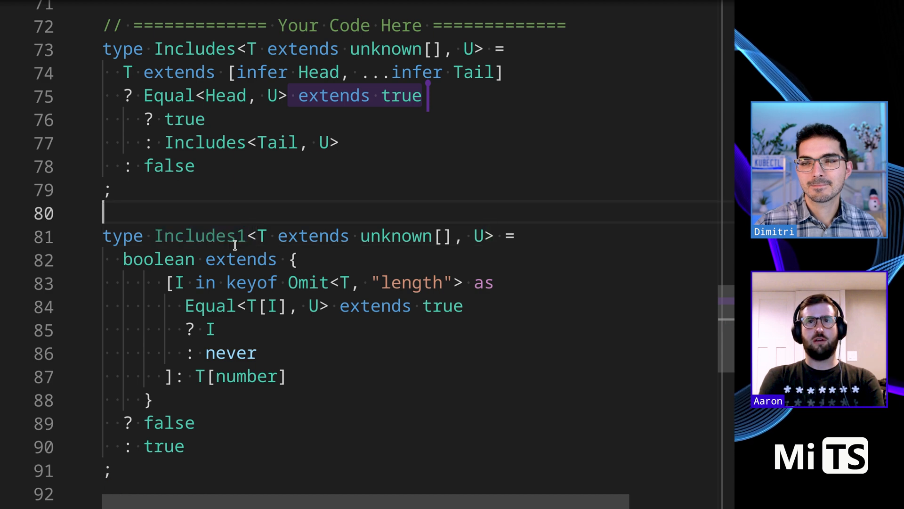
scroll(down, 3)
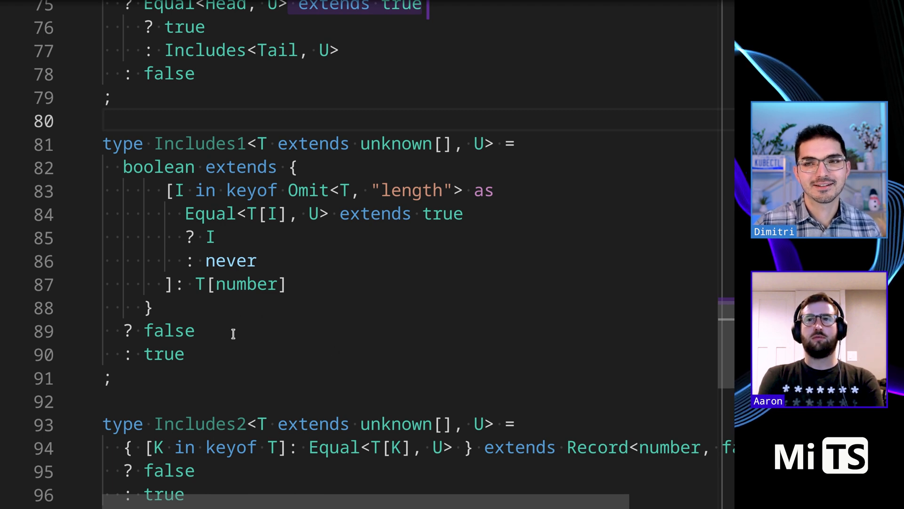
scroll(up, 3)
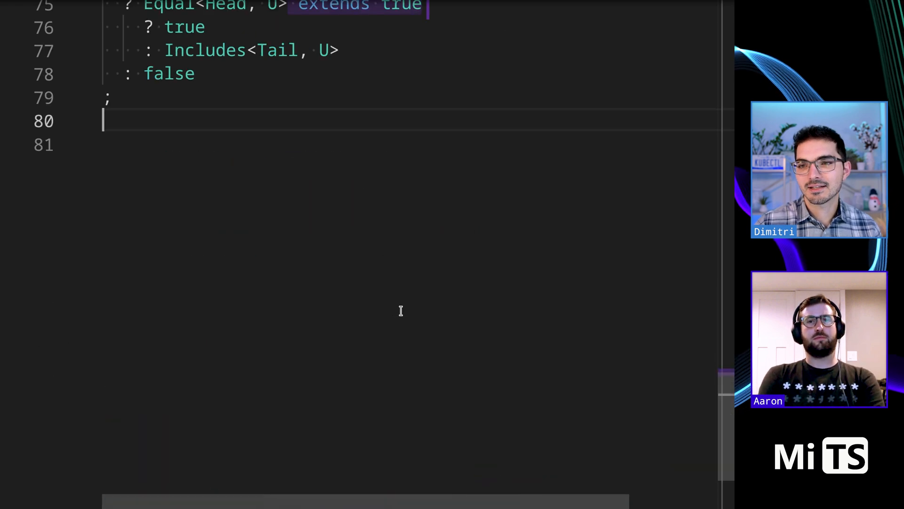
Paste the commented Includes2 and Includes3 versions beneath Includes1.
scroll(down, 3)
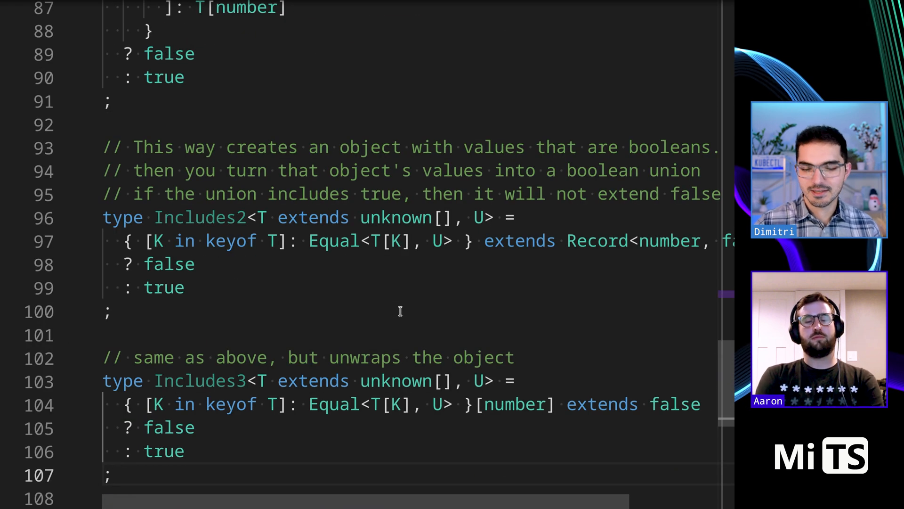
scroll(up, 3)
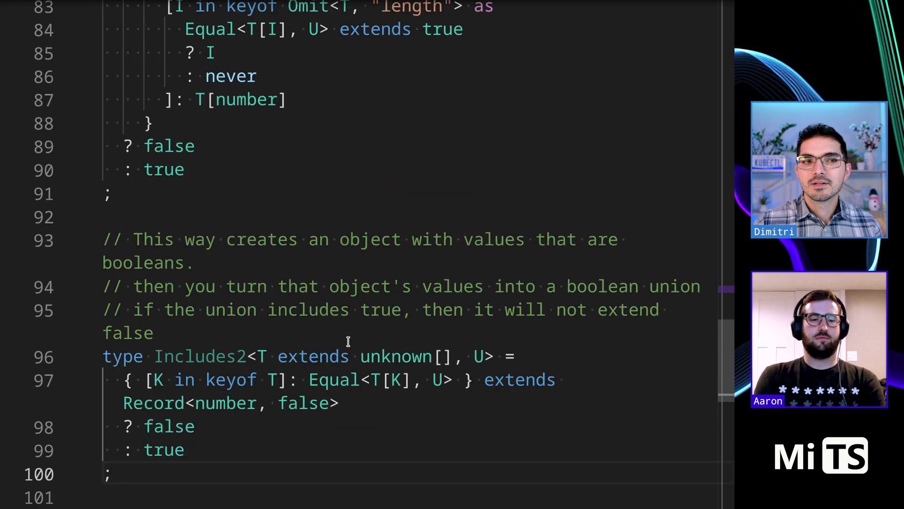
scroll(up, 3)
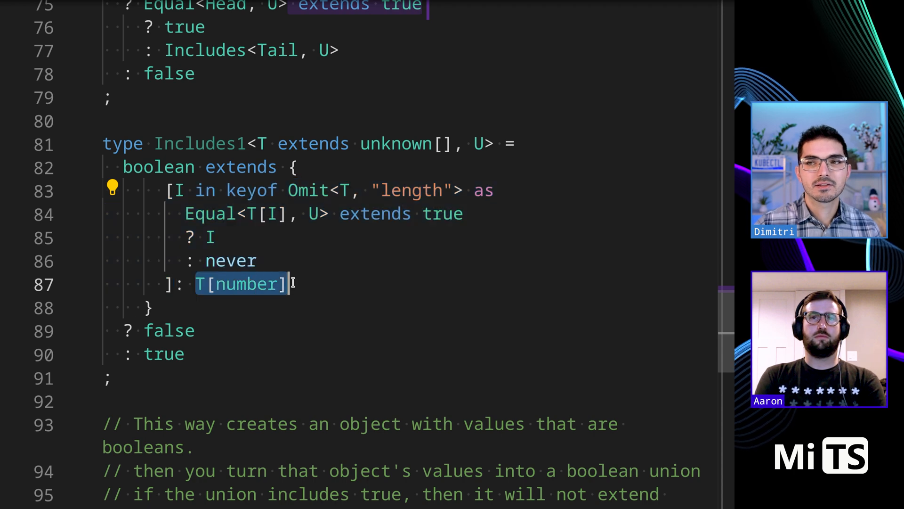
click(274, 284)
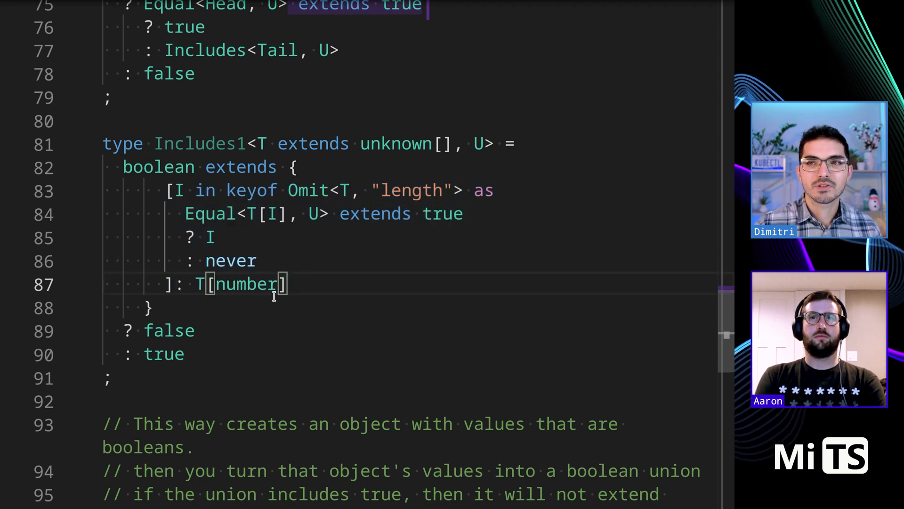
Walk through Includes1: Omit<T, "length"> keys mapped through Equal, tested as boolean extends the result.
click(179, 190)
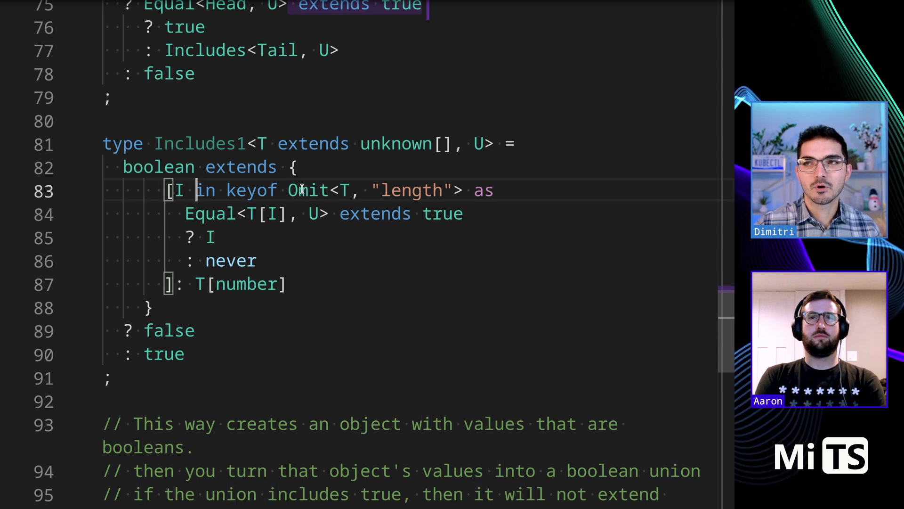
double_click(410, 190)
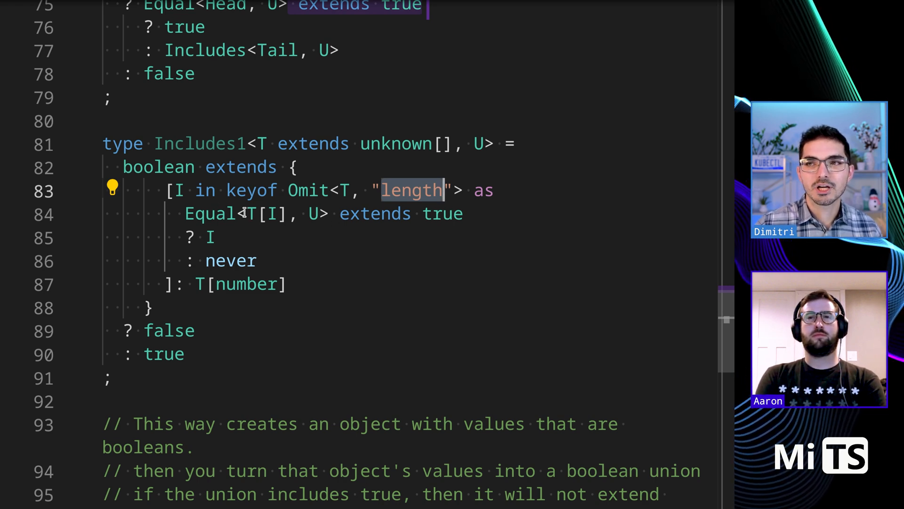
click(323, 213)
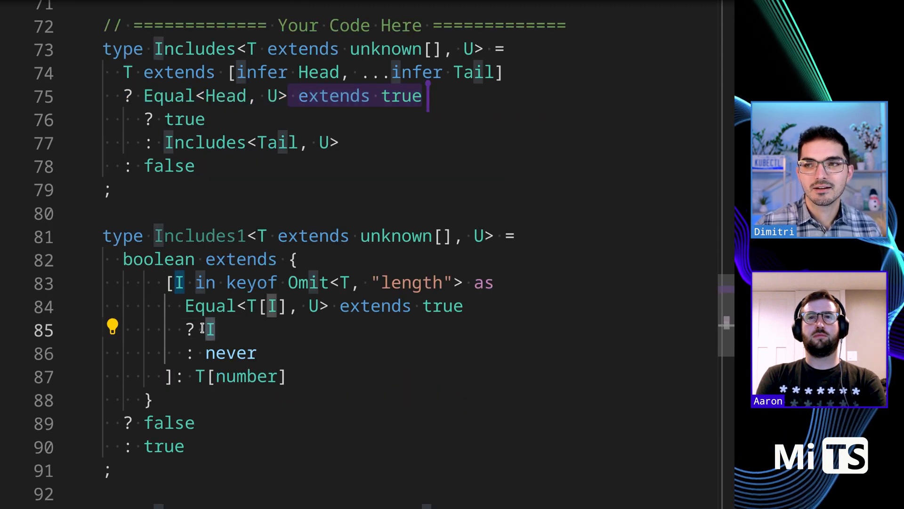
double_click(230, 352)
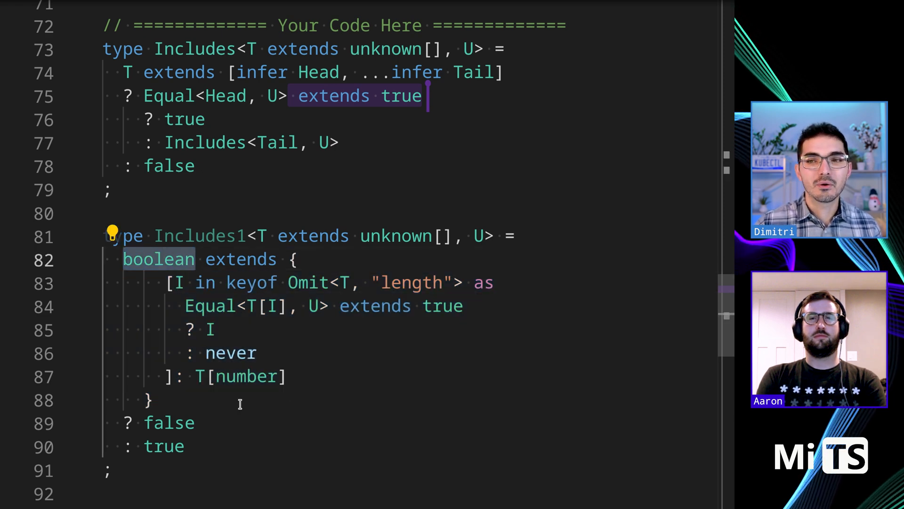
mouse_move(289, 455)
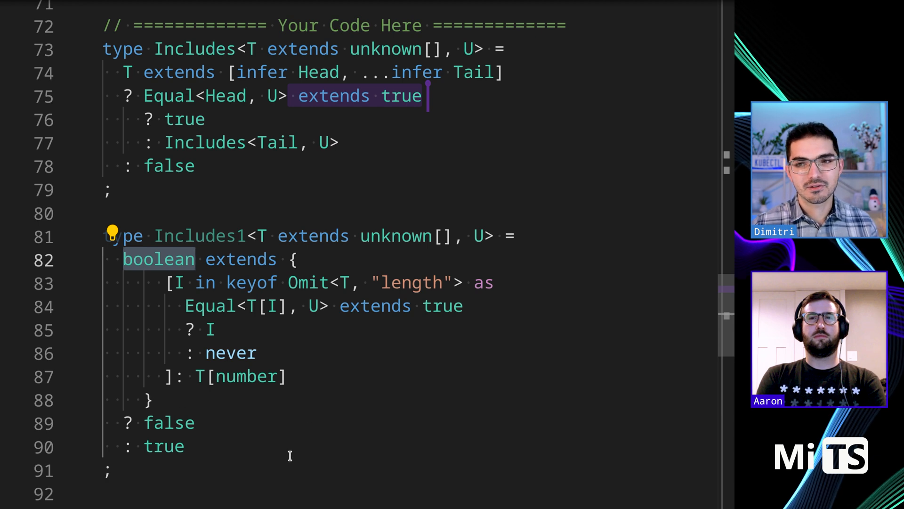
mouse_move(204, 438)
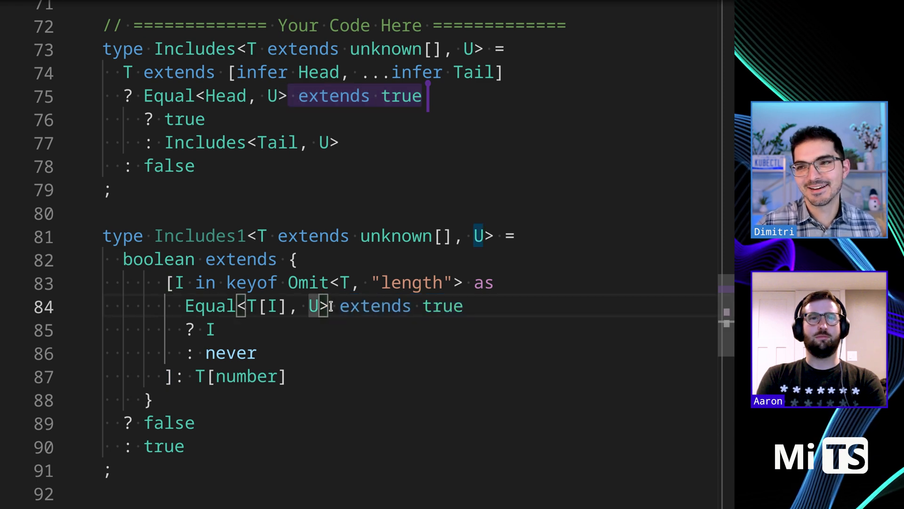
mouse_move(430, 359)
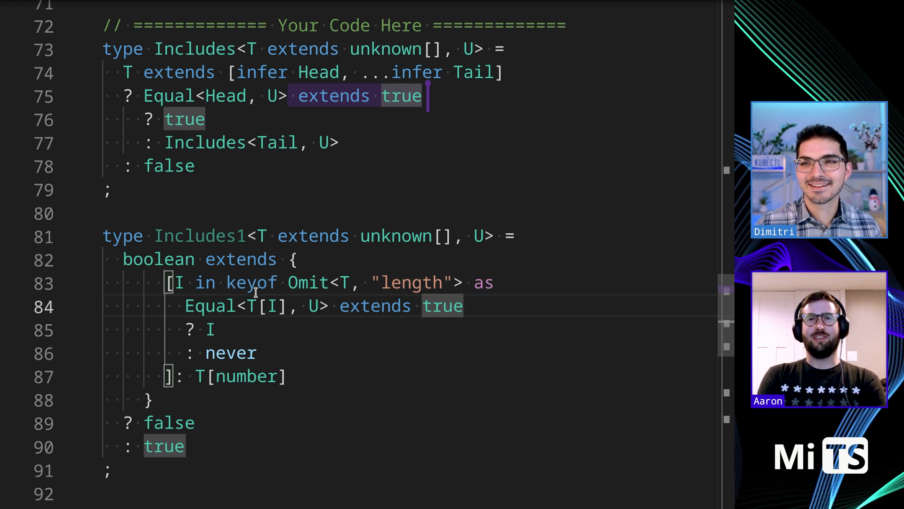
scroll(down, 3)
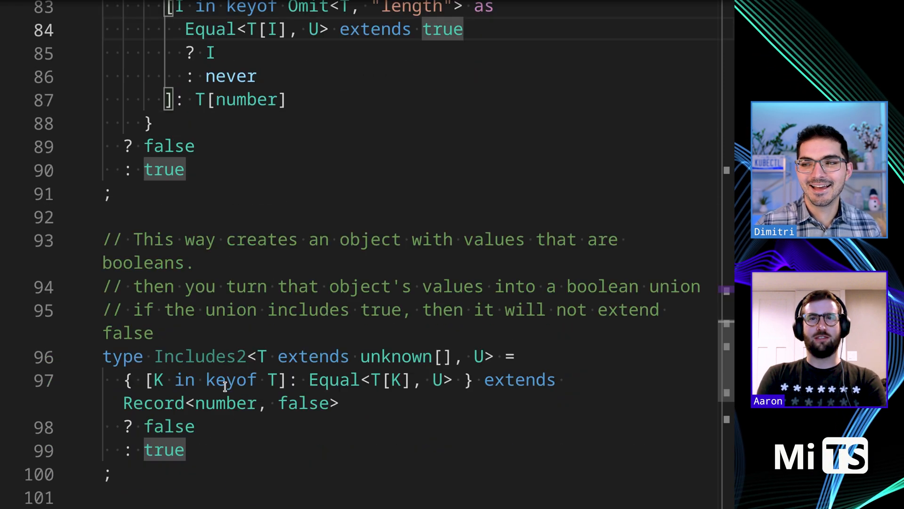
scroll(down, 3)
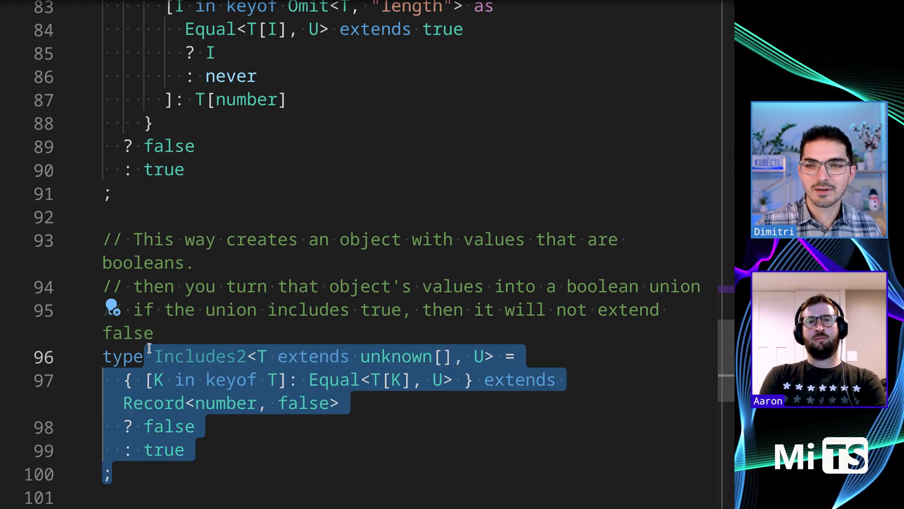
scroll(up, 3)
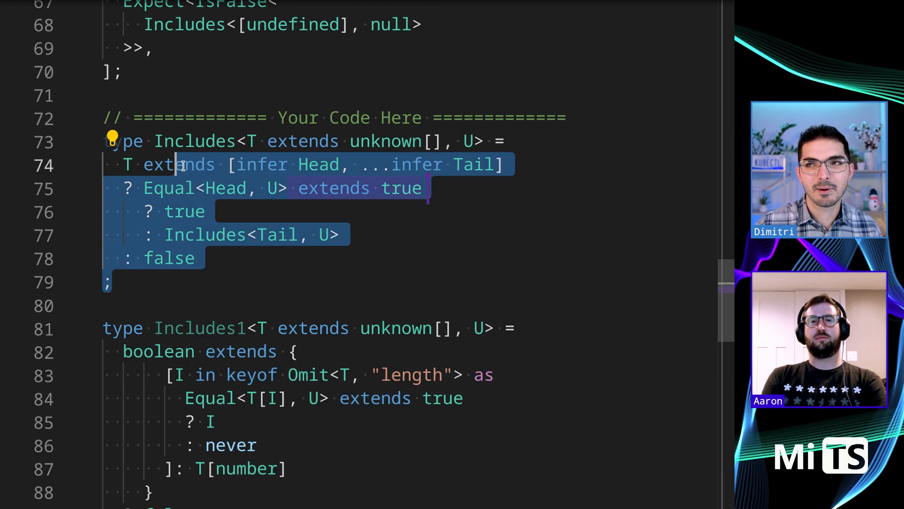
scroll(down, 3)
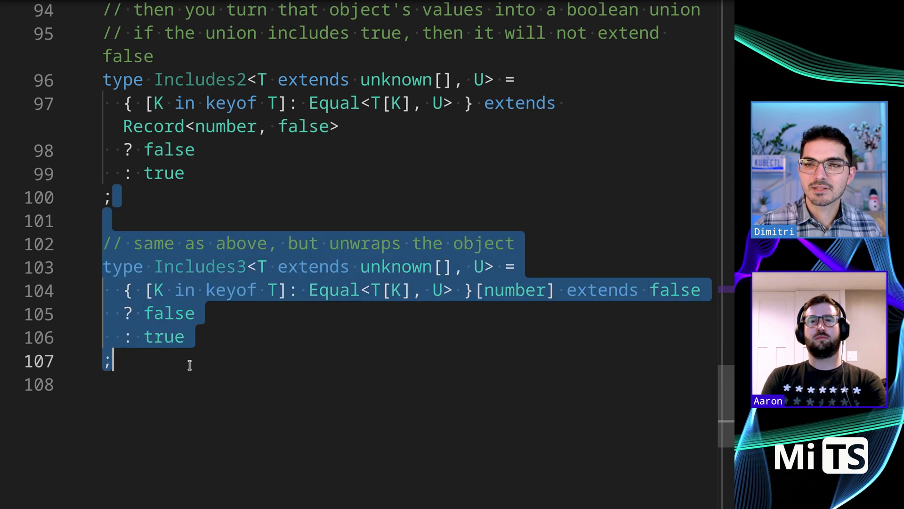
click(476, 327)
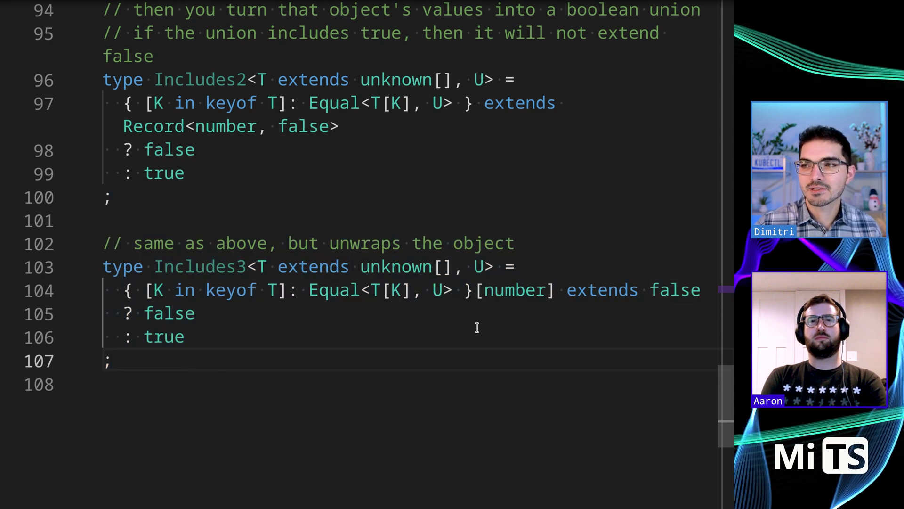
double_click(515, 289)
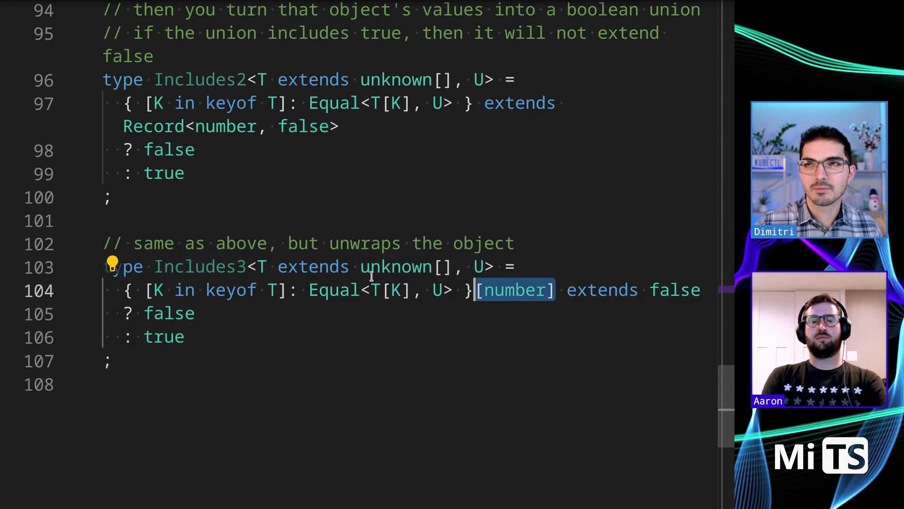
mouse_move(444, 305)
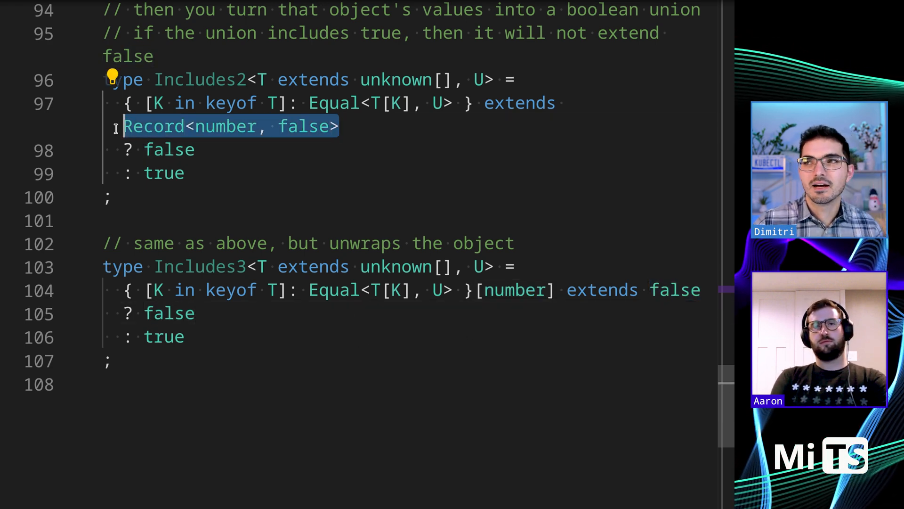
click(348, 125)
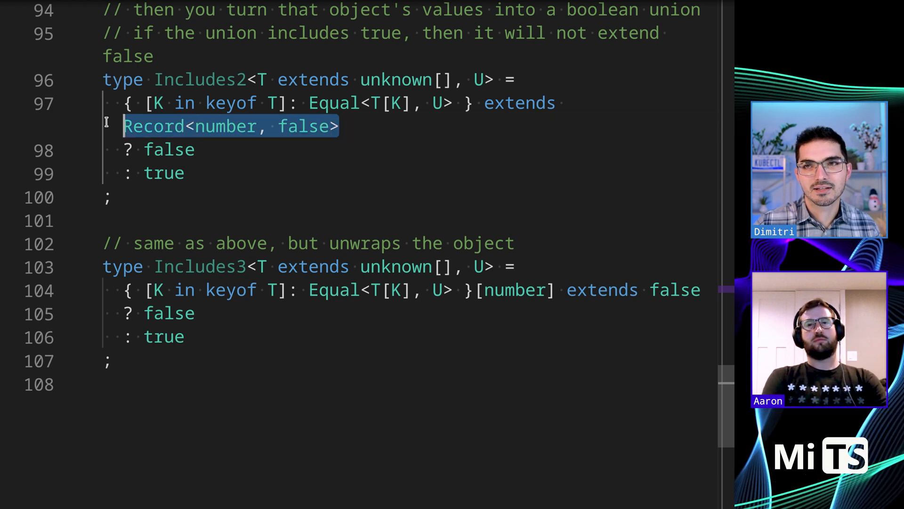
click(309, 351)
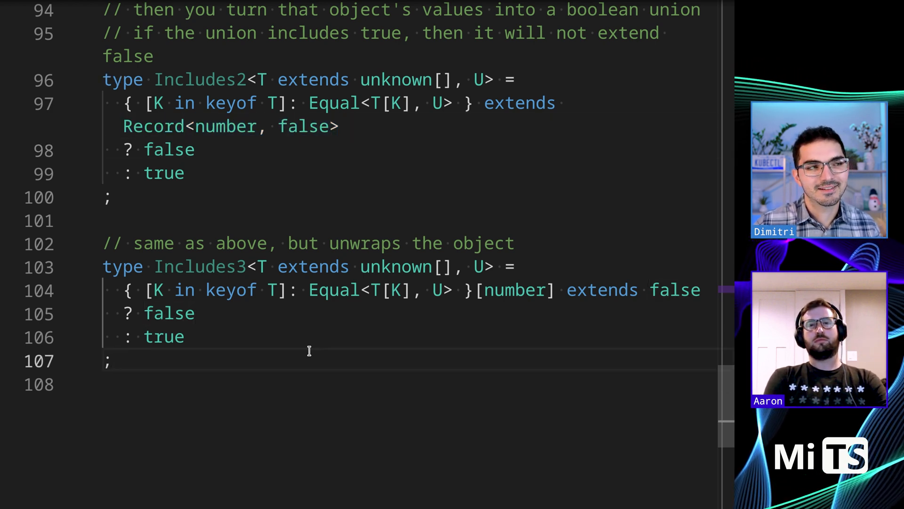
mouse_move(9, 408)
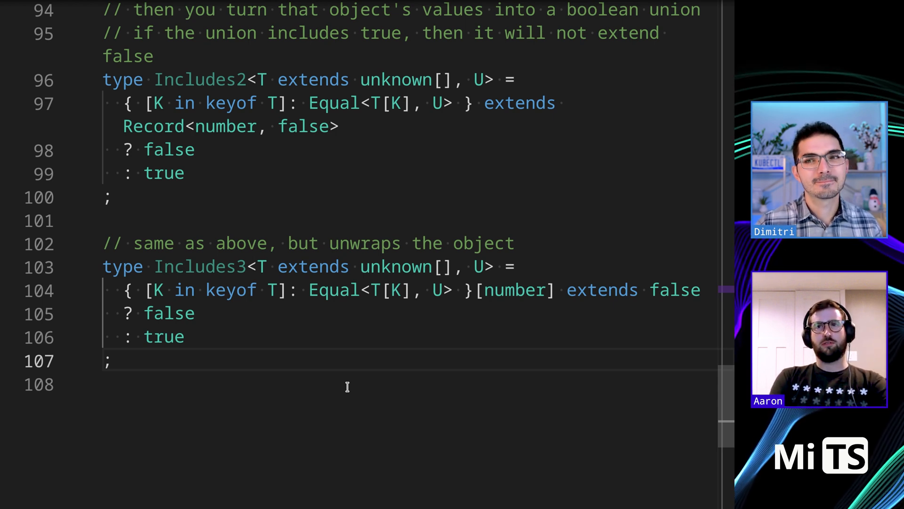
scroll(up, 3)
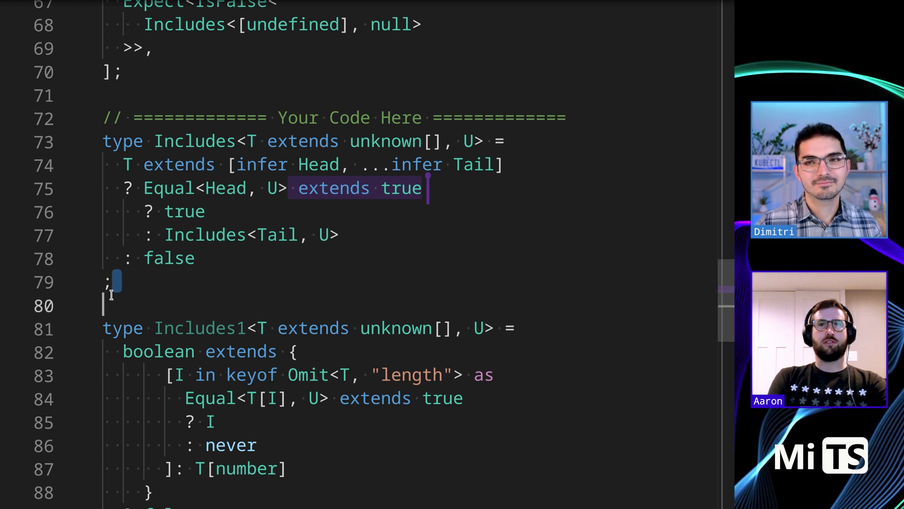
click(106, 305)
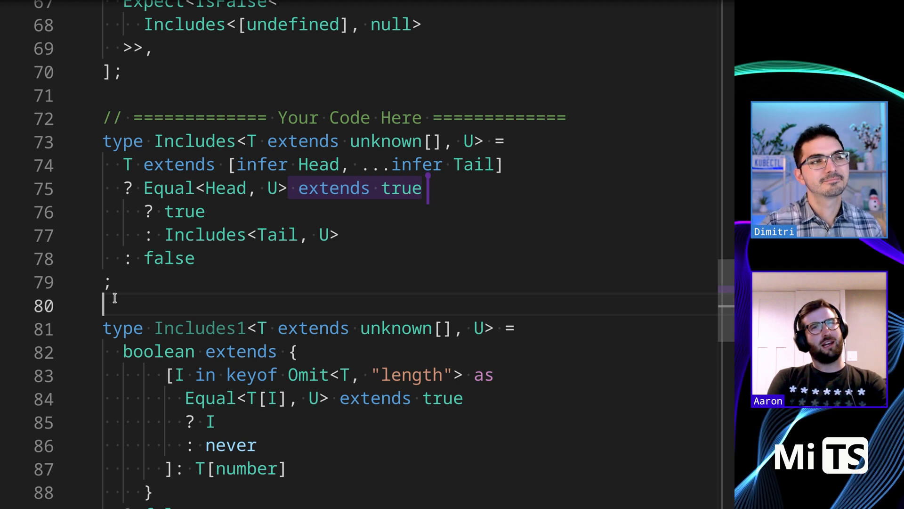